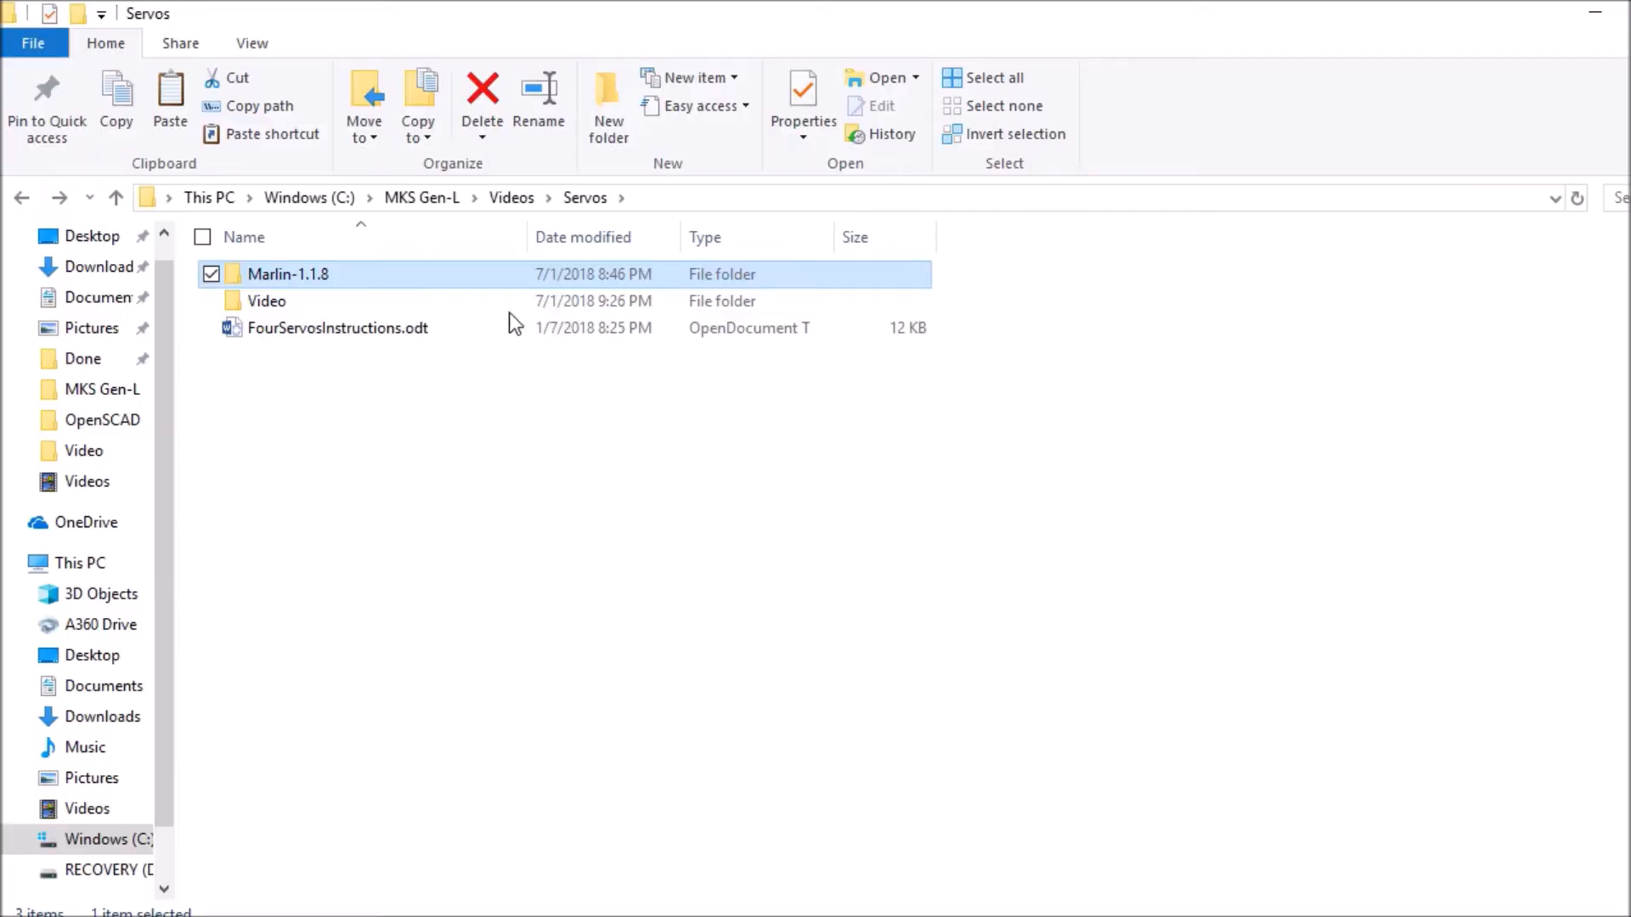
mouse_move(333, 279)
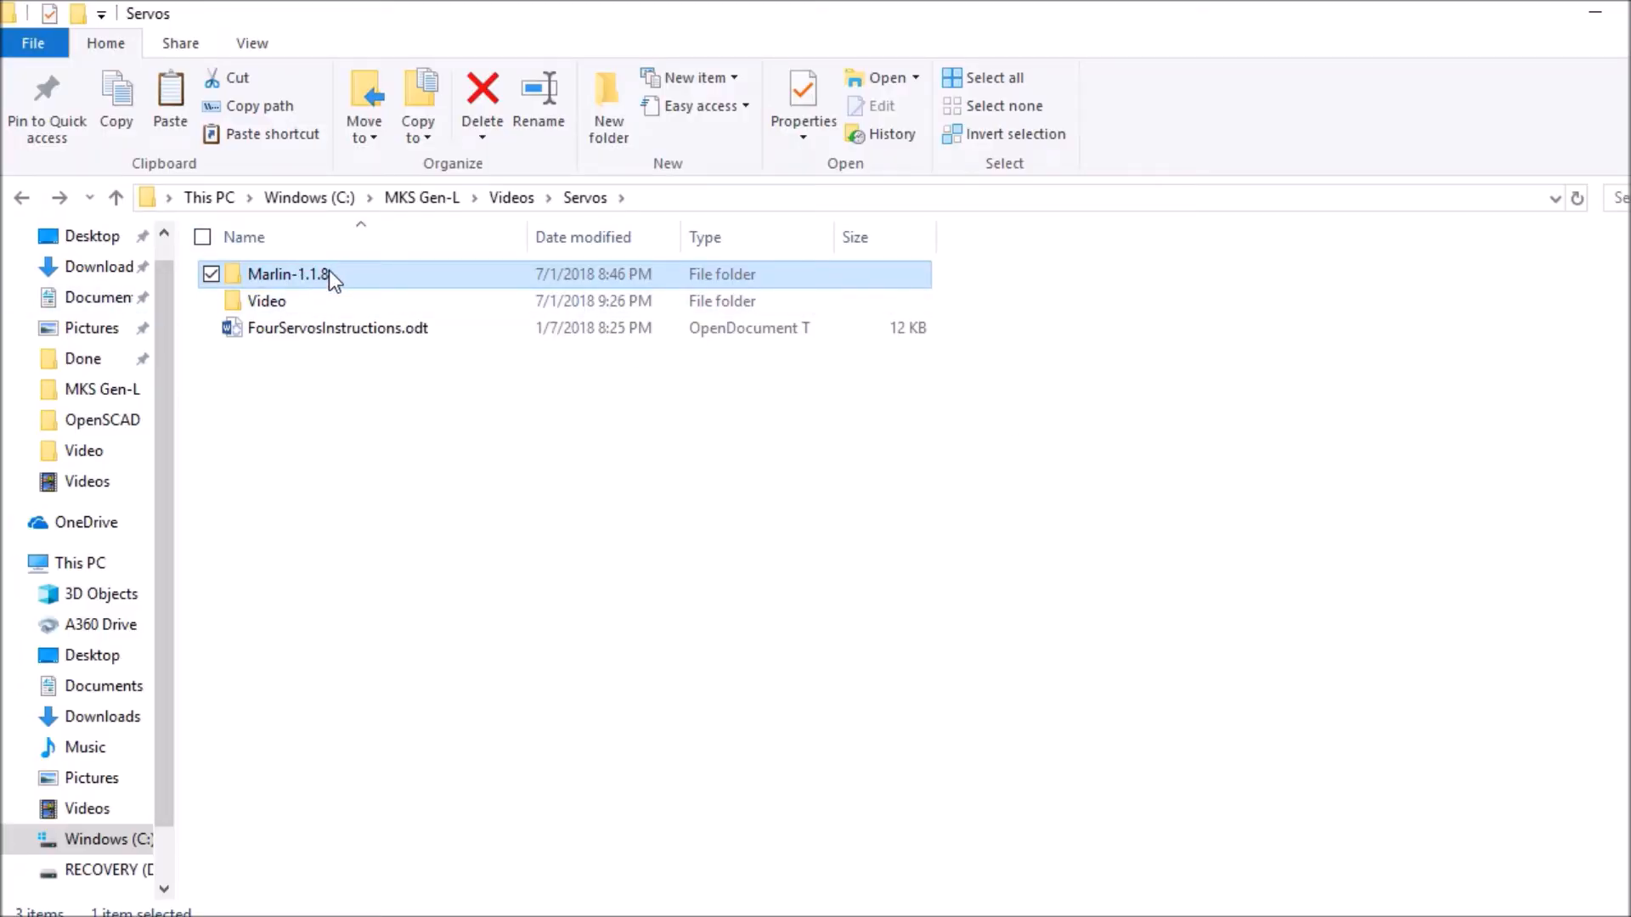
Open Marlin.ino from the Marlin-1.1.8\Marlin folder in the Arduino IDE.
double_click(288, 274)
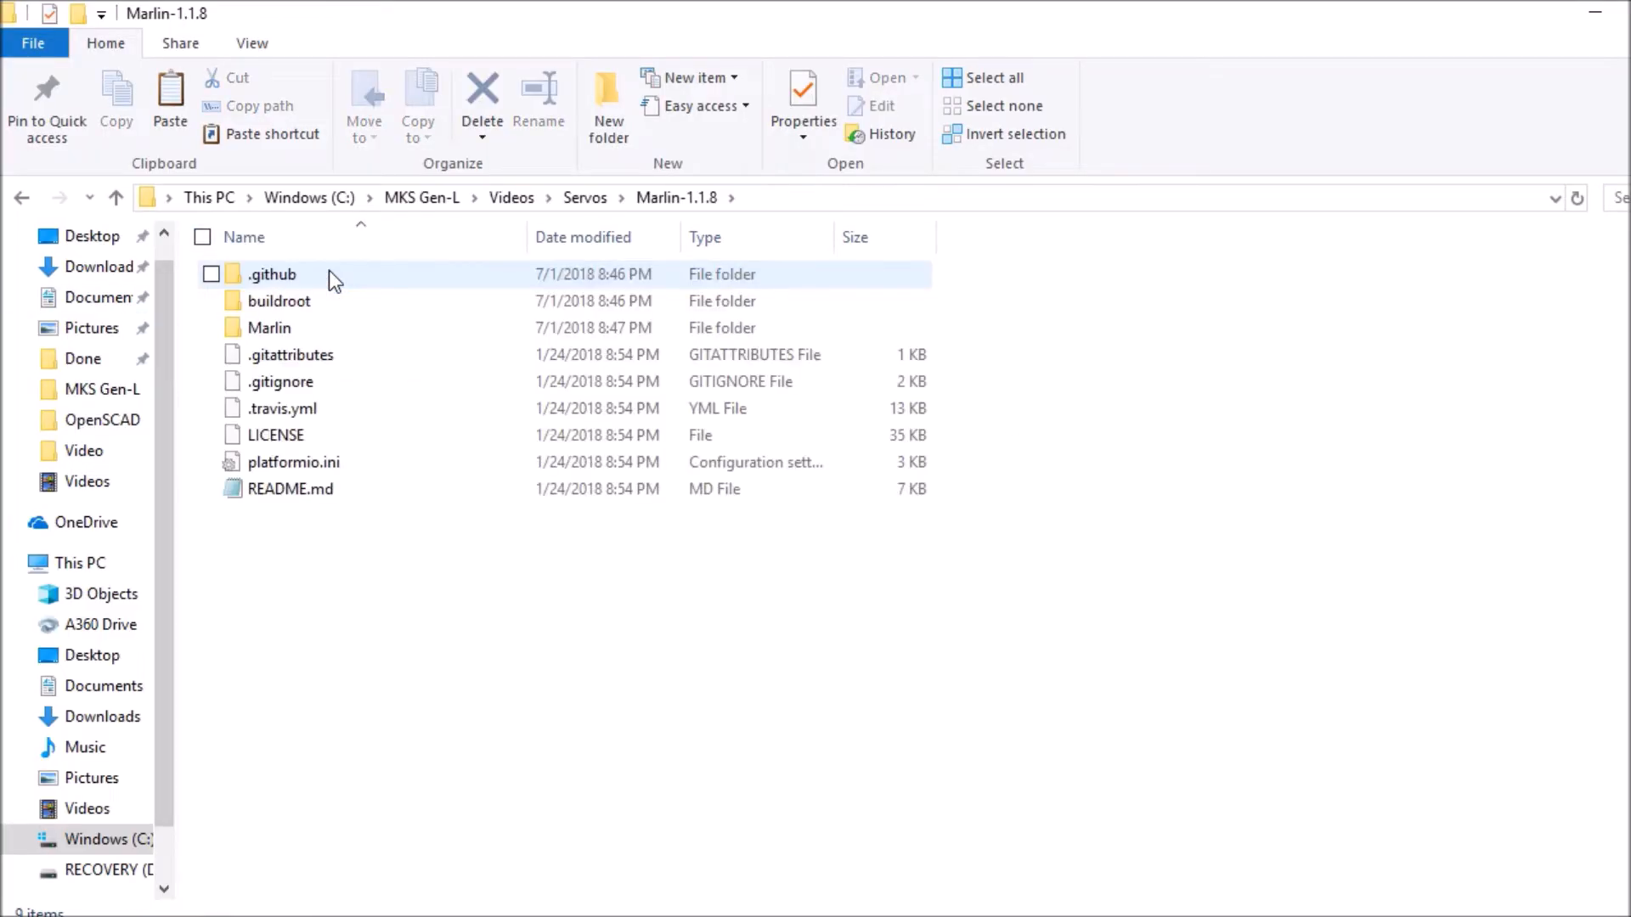
double_click(268, 328)
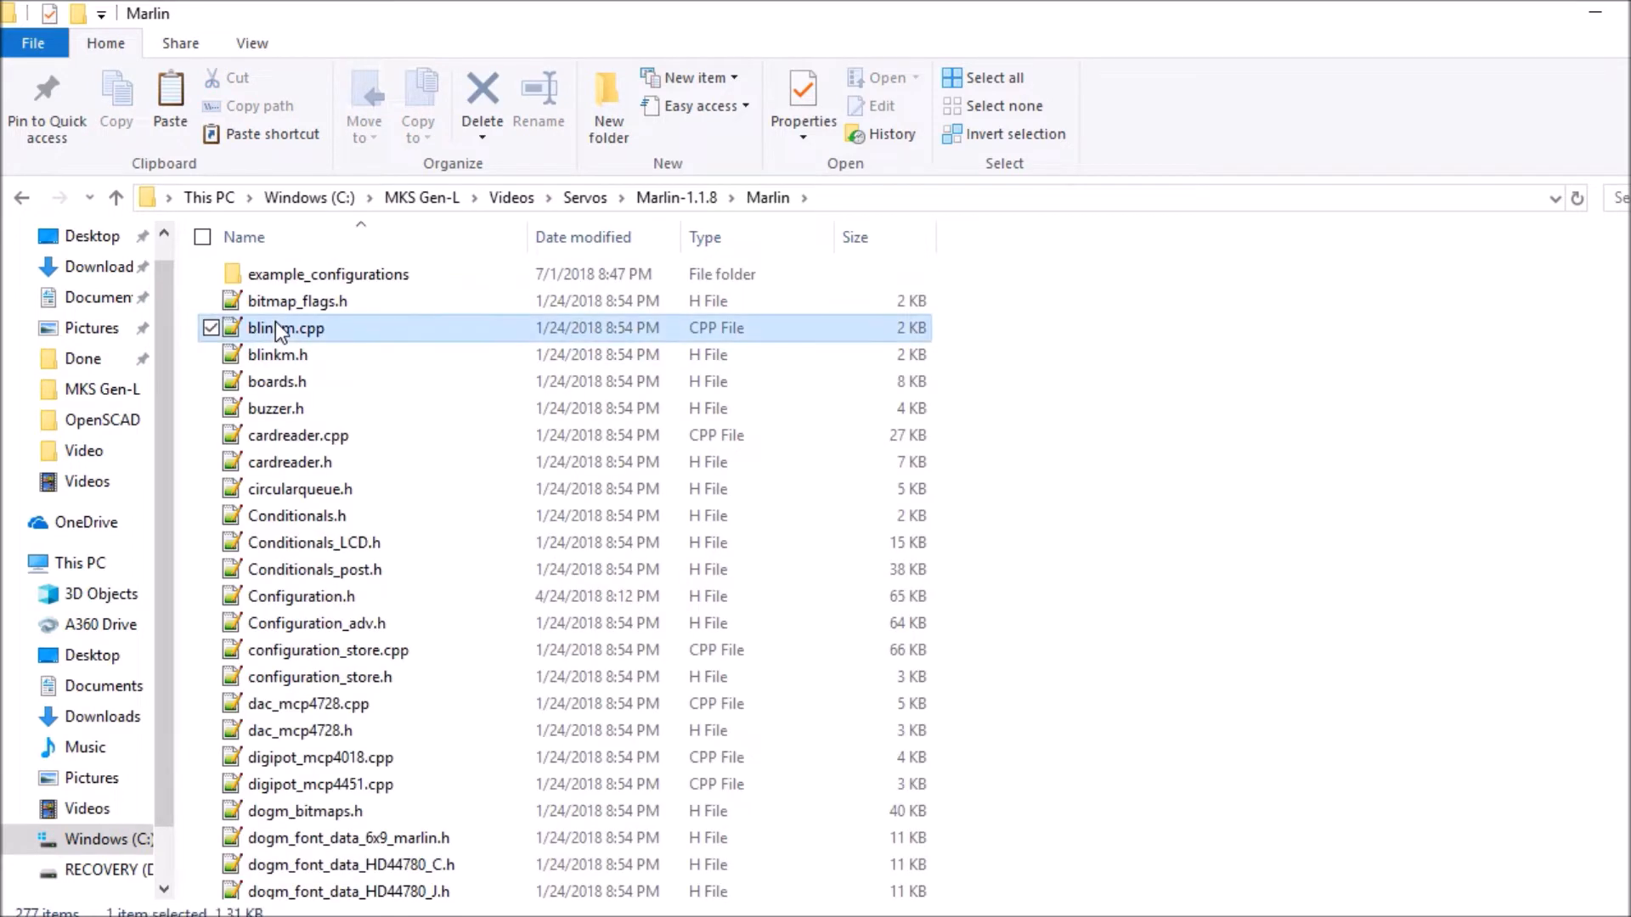
scroll("down", 3)
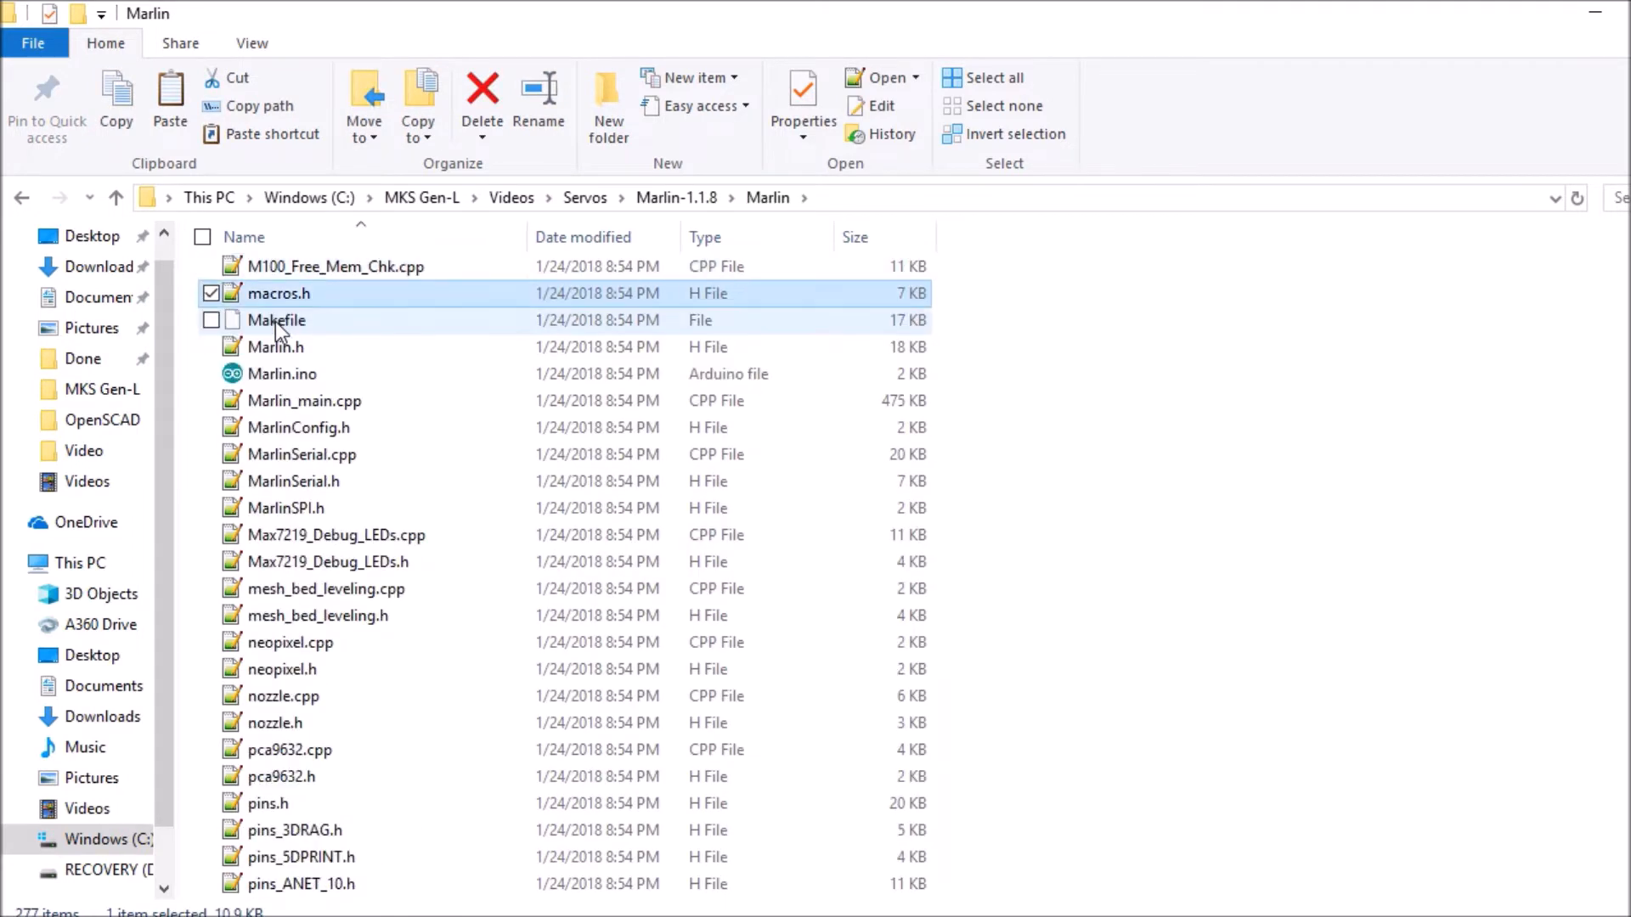
left_click(282, 374)
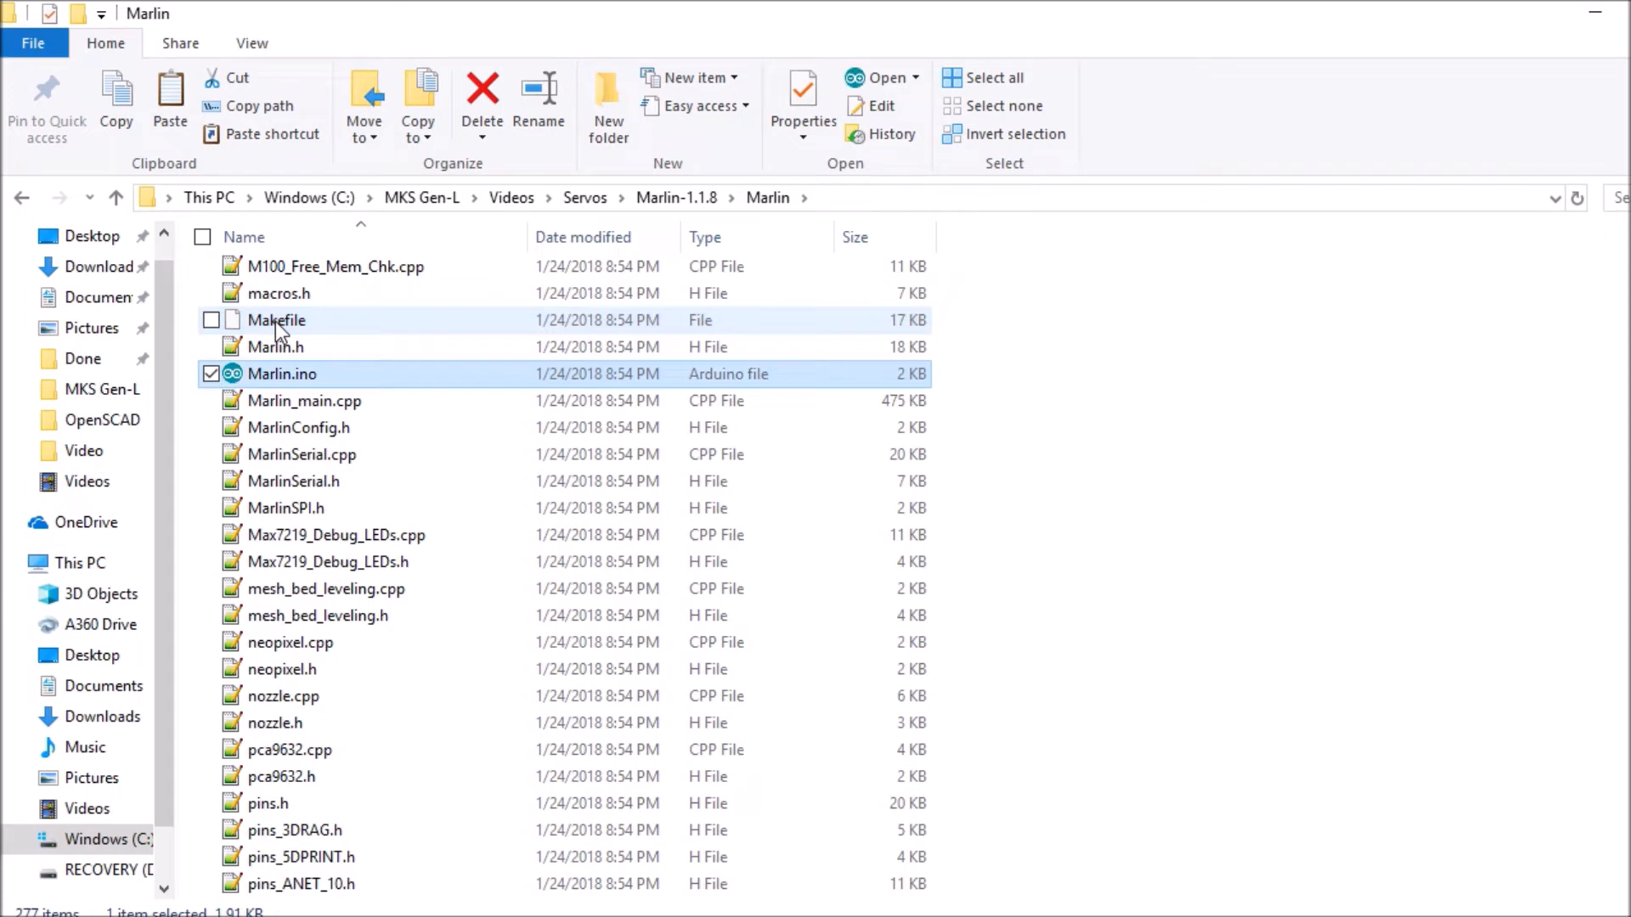
mouse_move(281, 374)
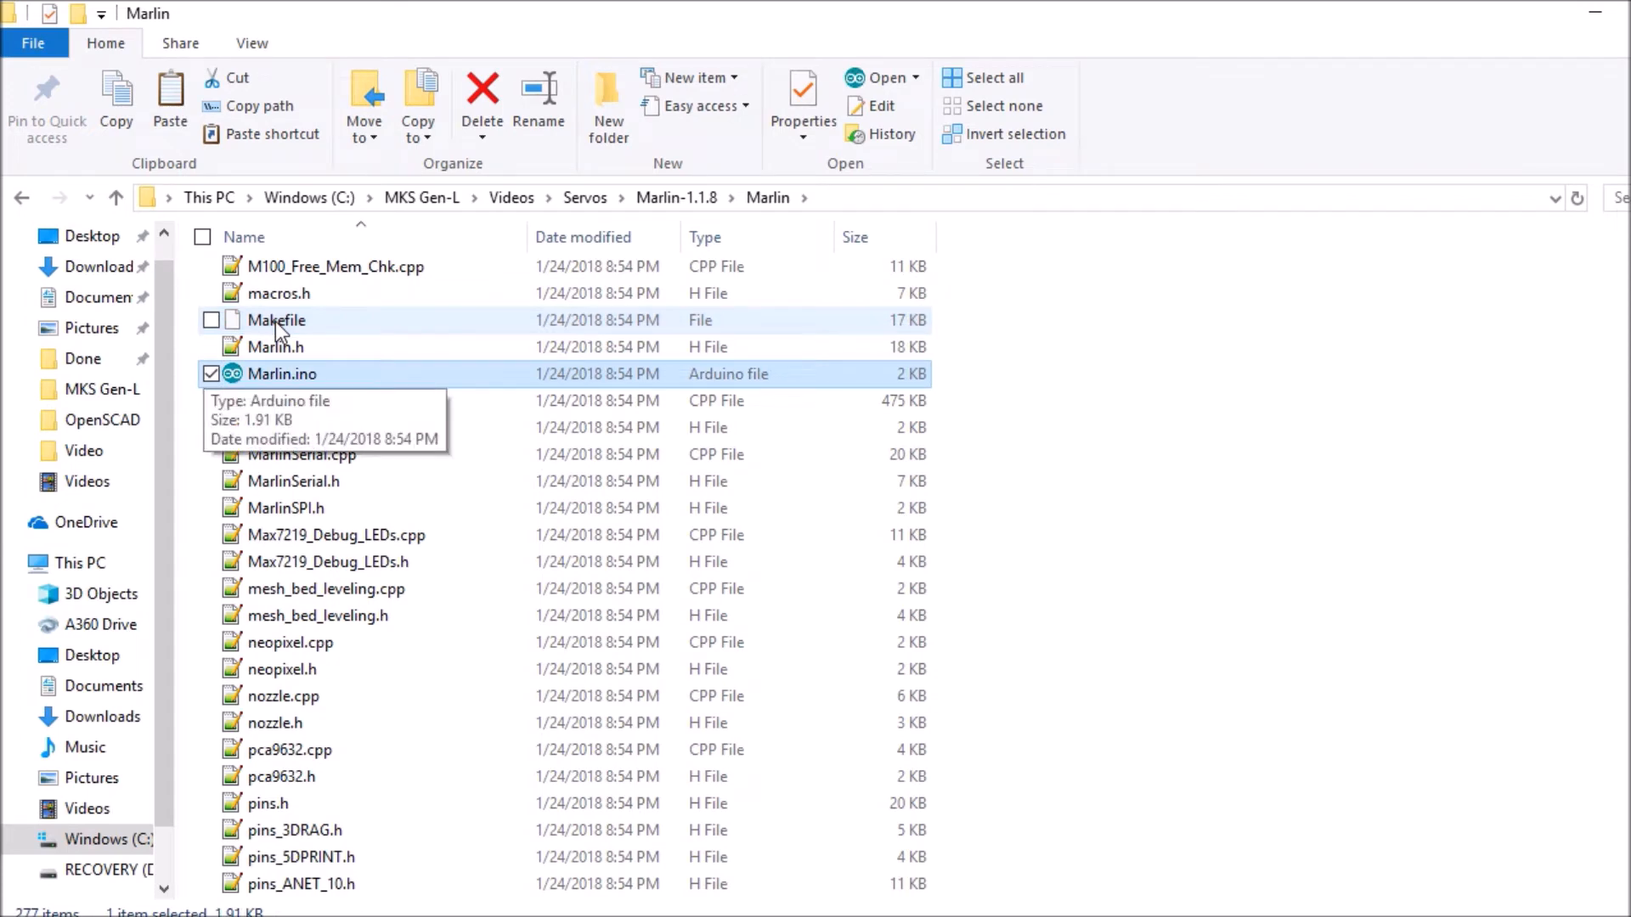
double_click(281, 374)
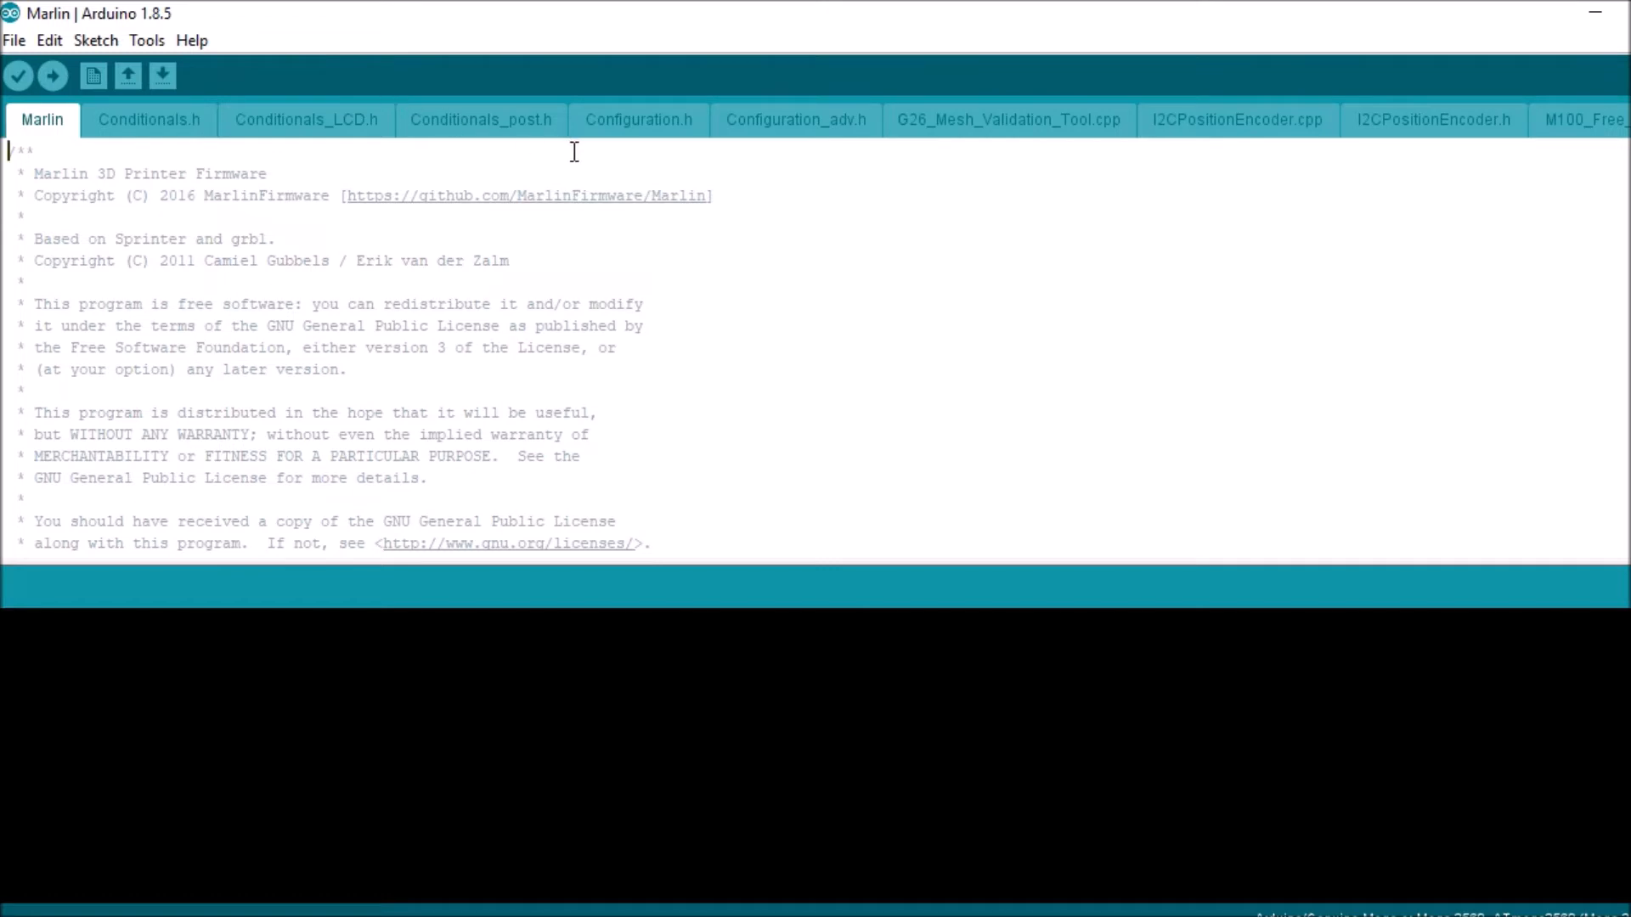
Search Configuration.h for 'Num_servo' to locate the NUM_SERVOS and SERVO_DELAY settings.
left_click(638, 119)
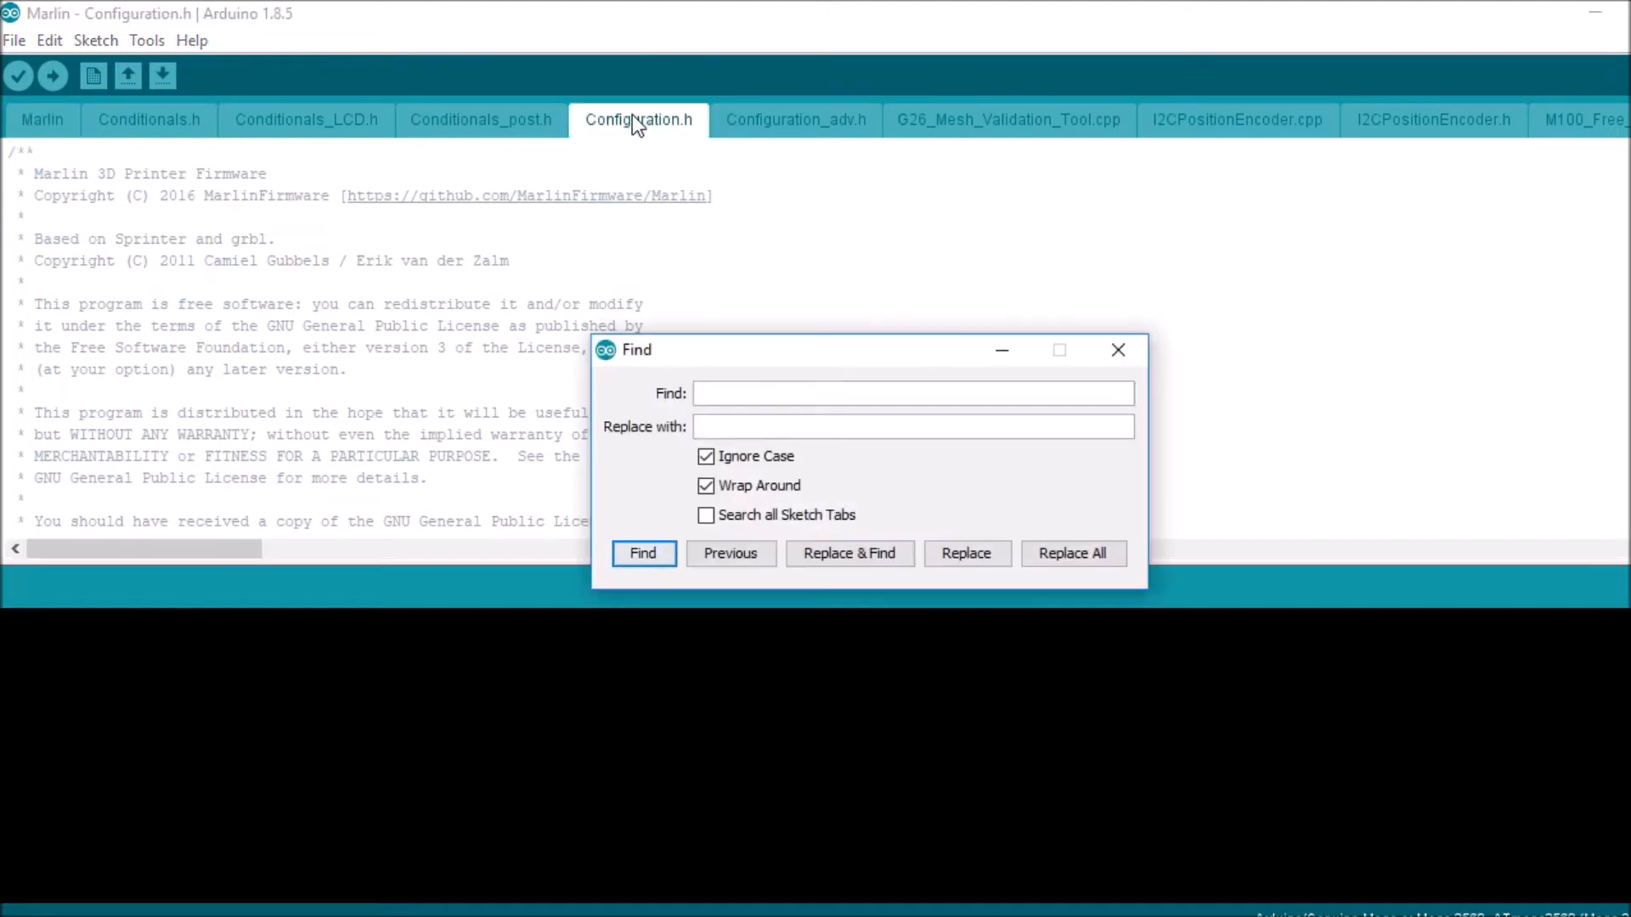
type("Num")
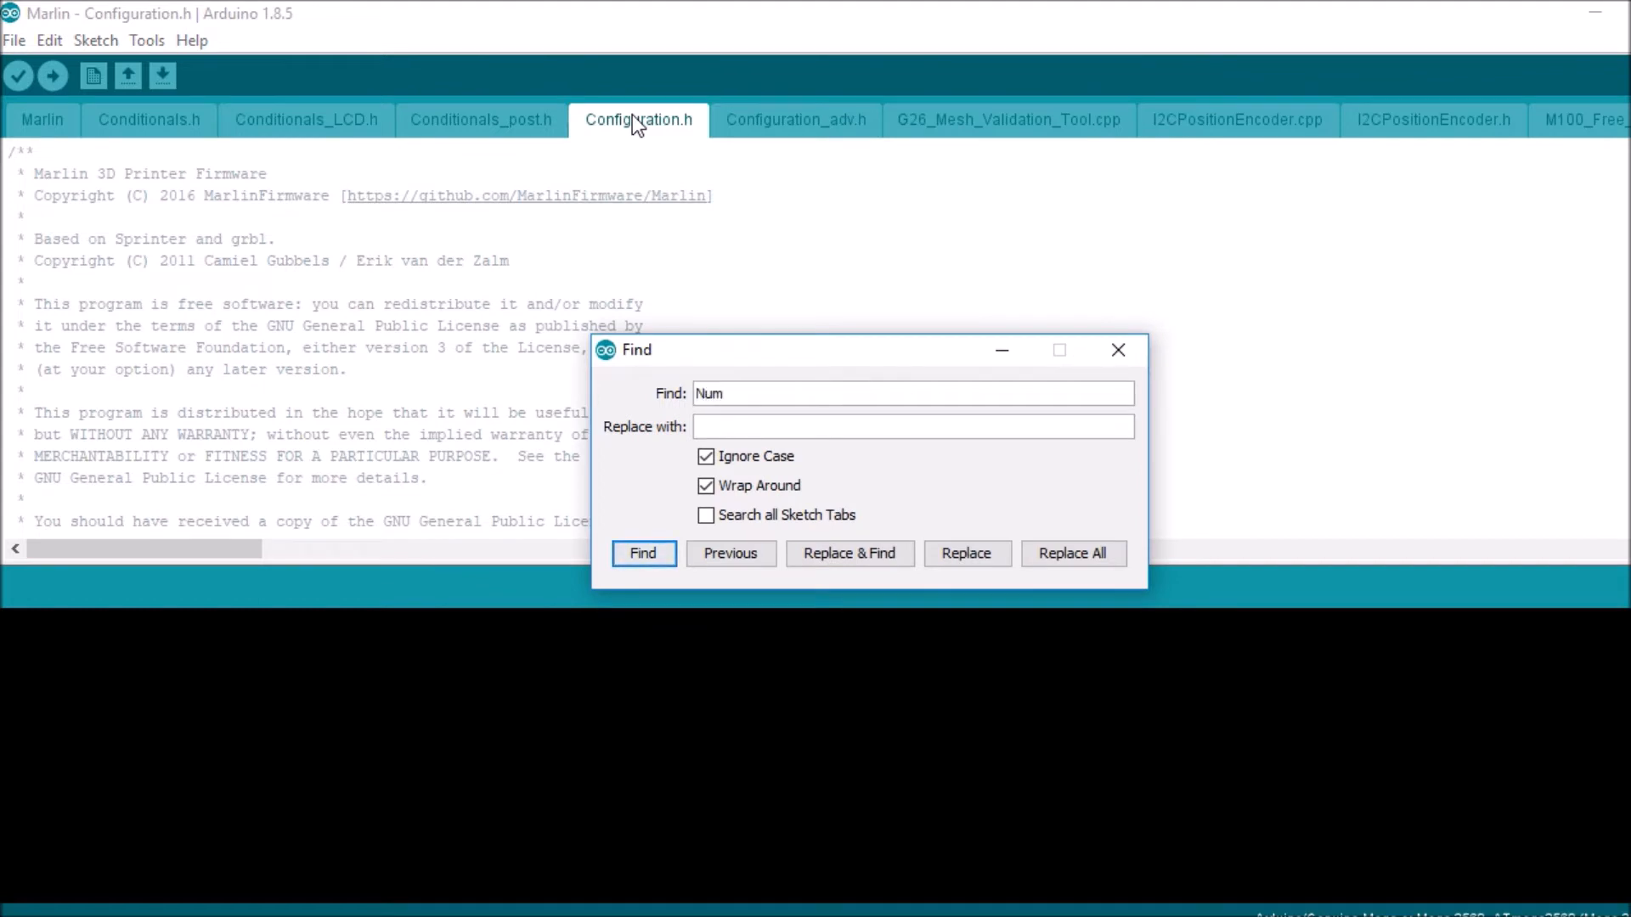
type("_ser")
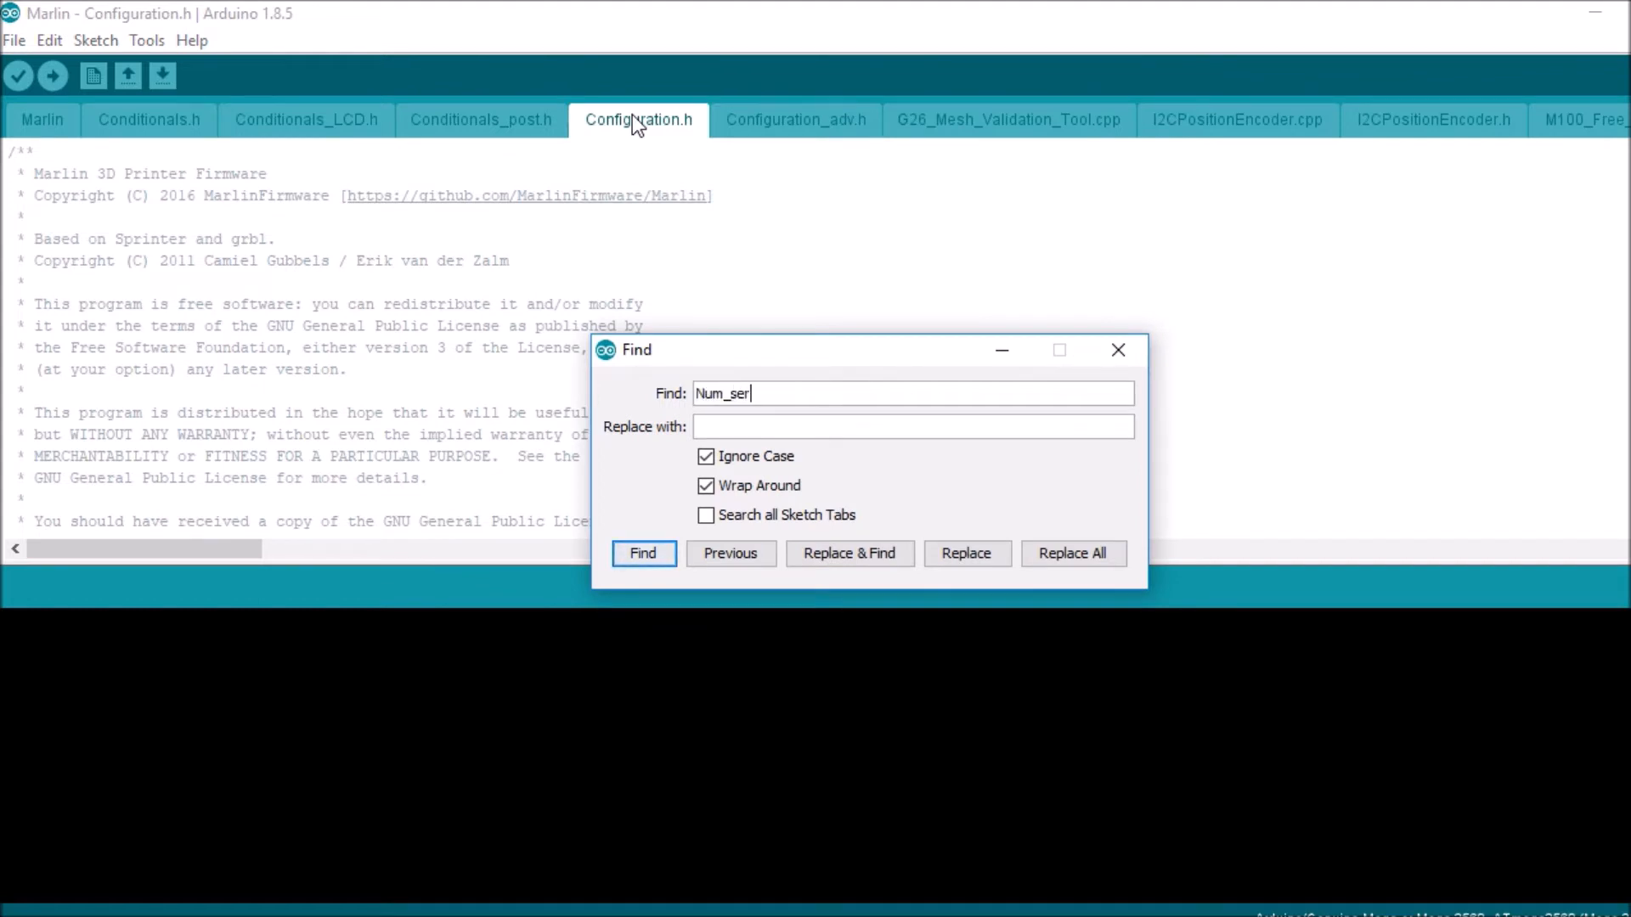
type("vo")
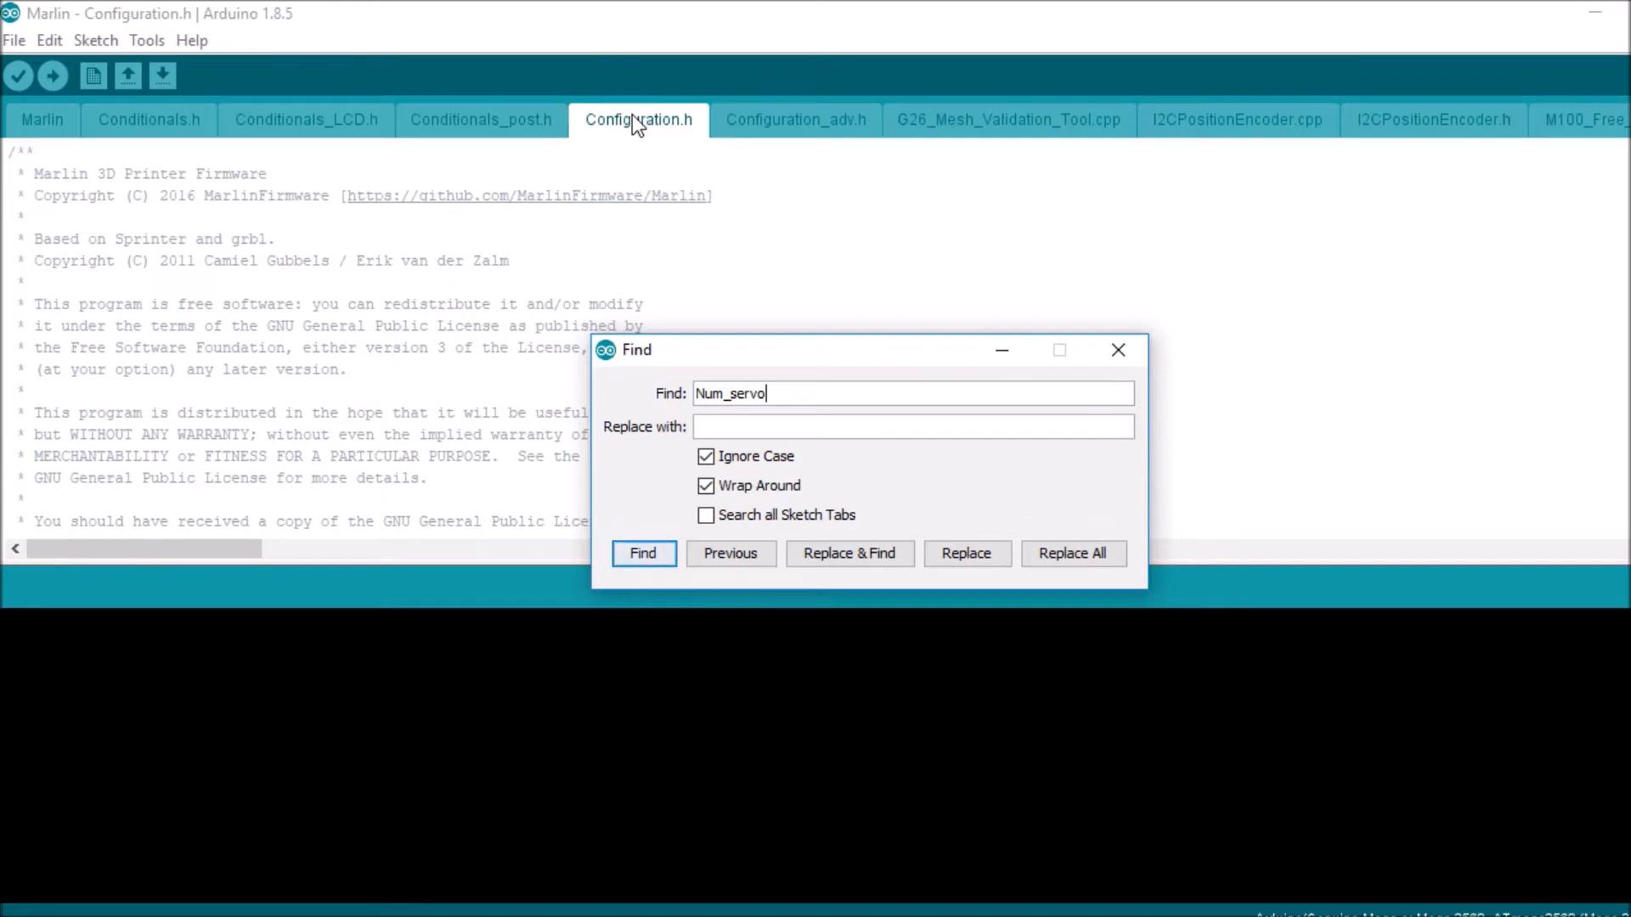
left_click(642, 552)
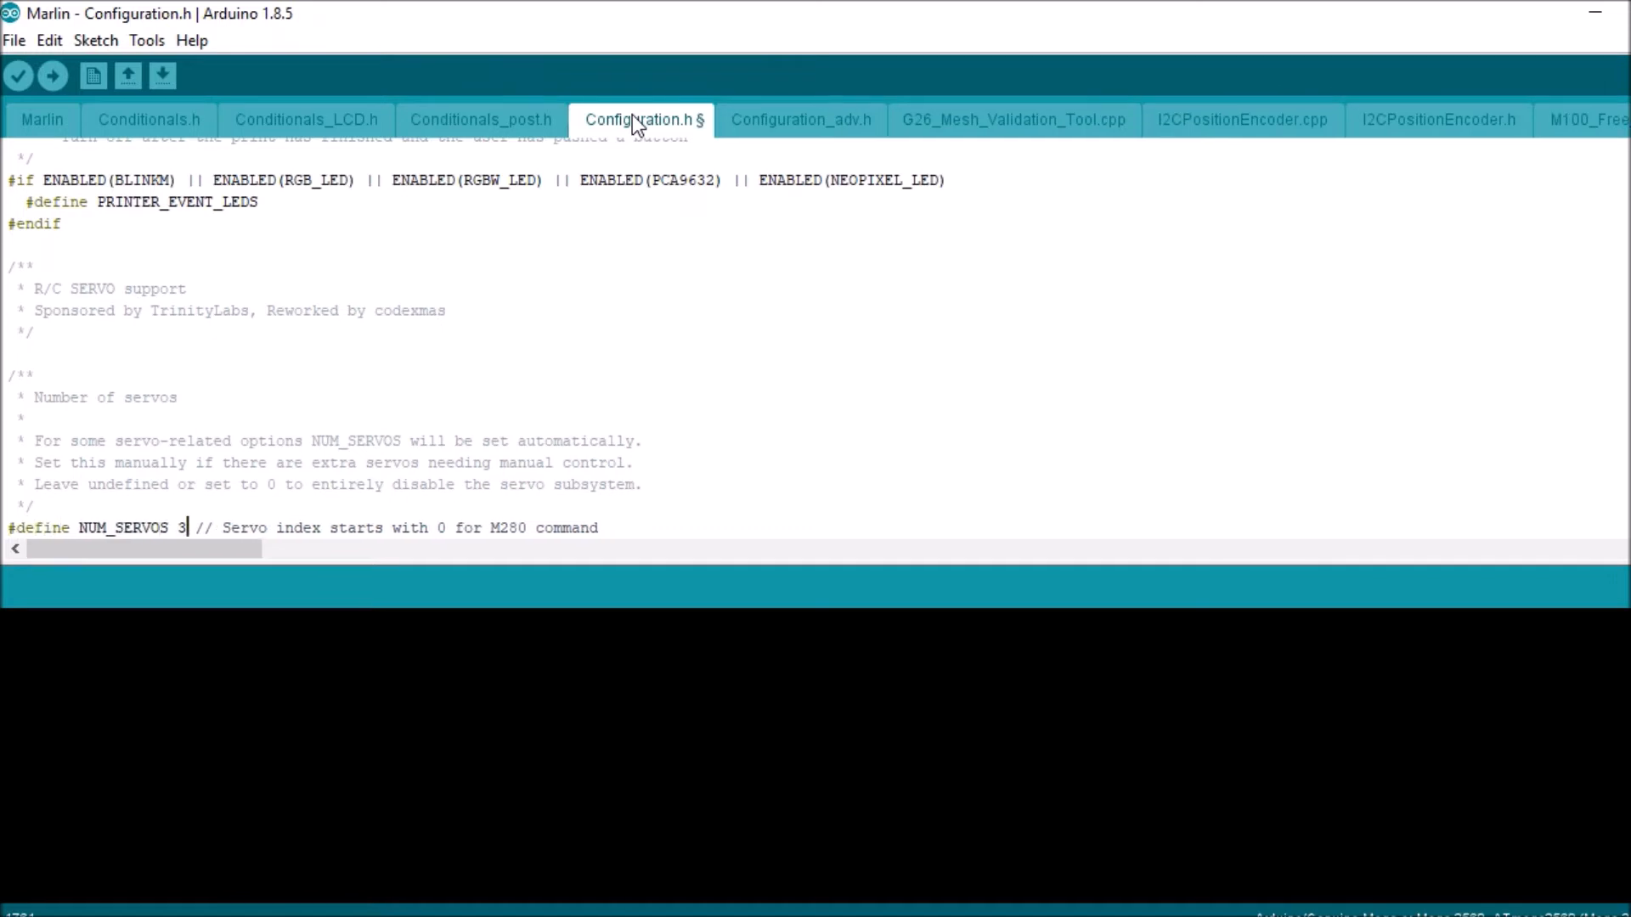
scroll("down", 3)
type("4")
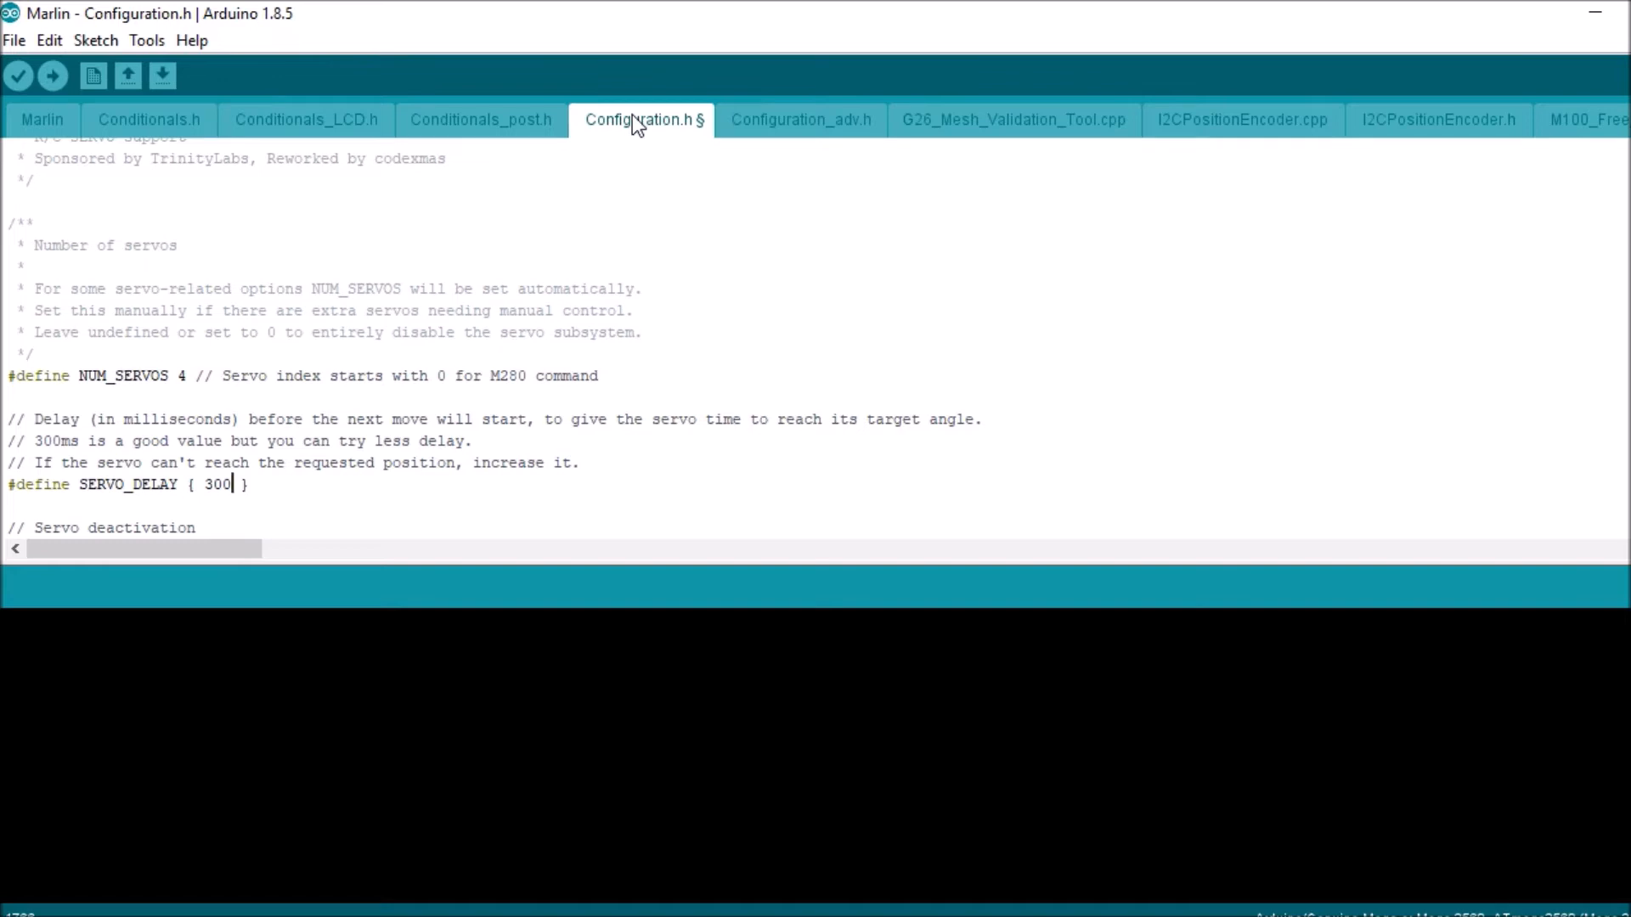
Extend SERVO_DELAY to { 300, 300, 300, 300 } and check the board settings.
type(", 300")
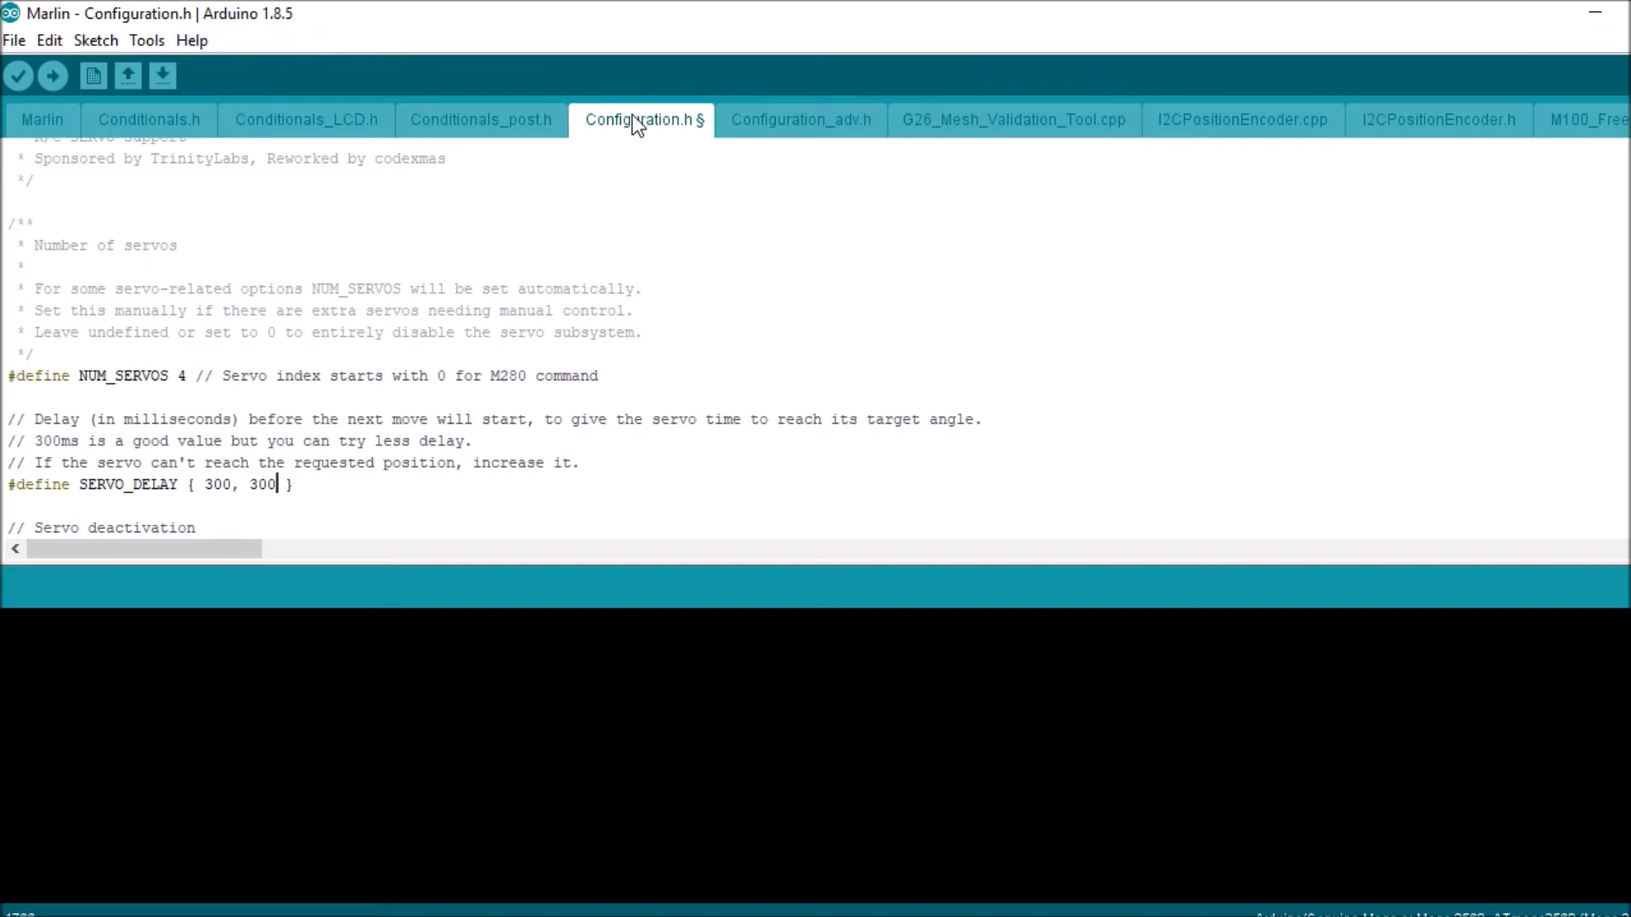
type(", 300, 300")
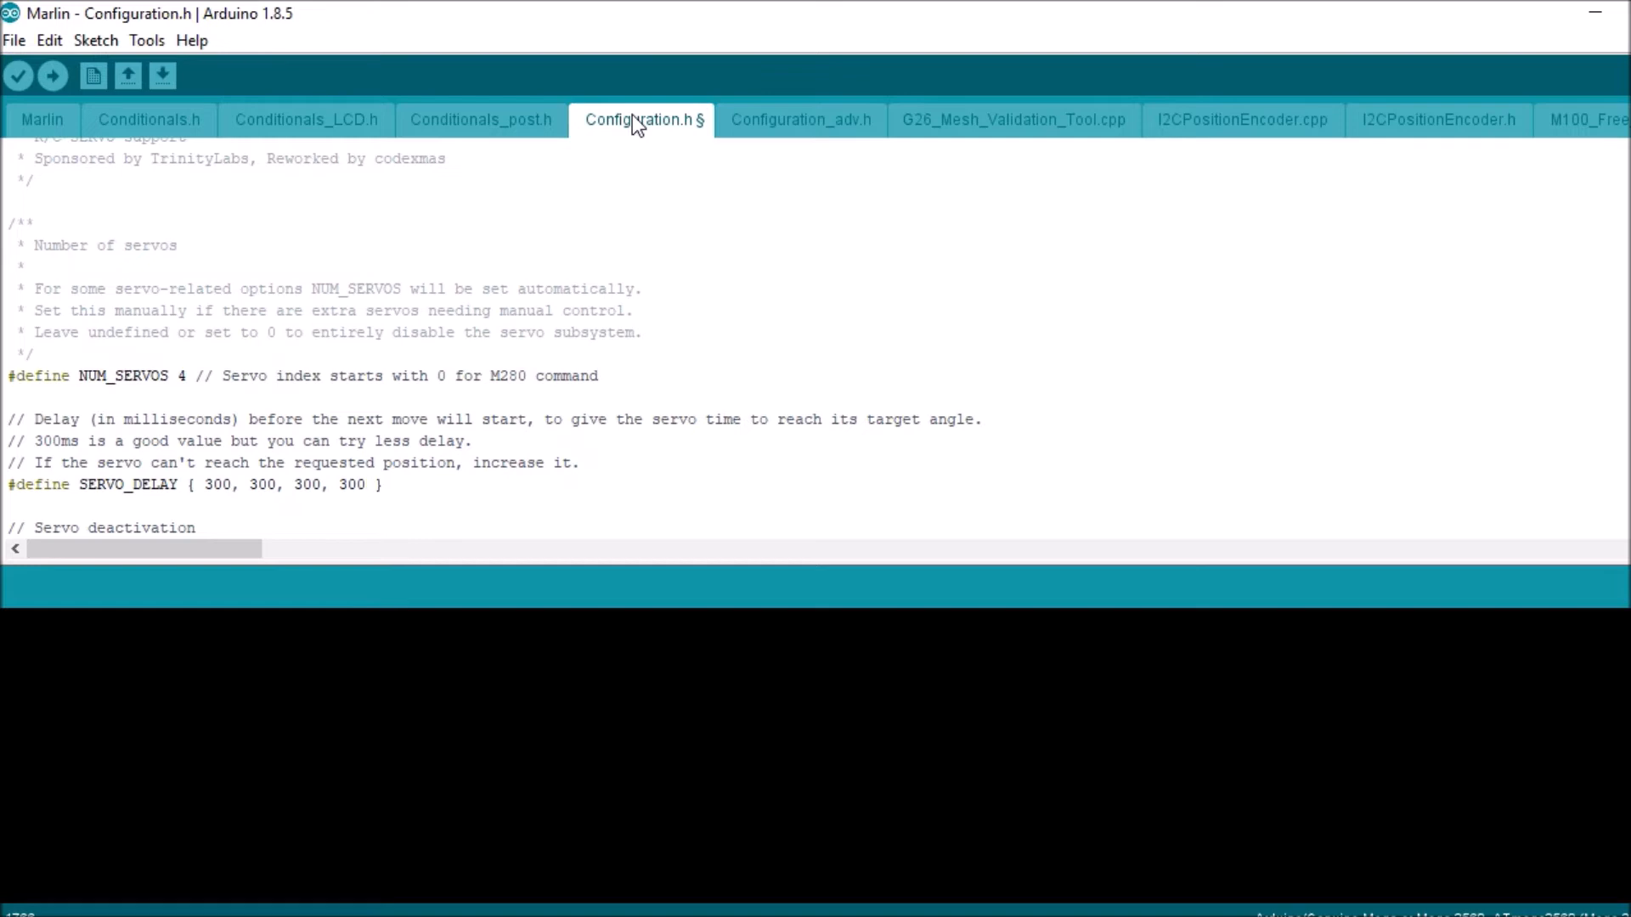
mouse_move(580, 65)
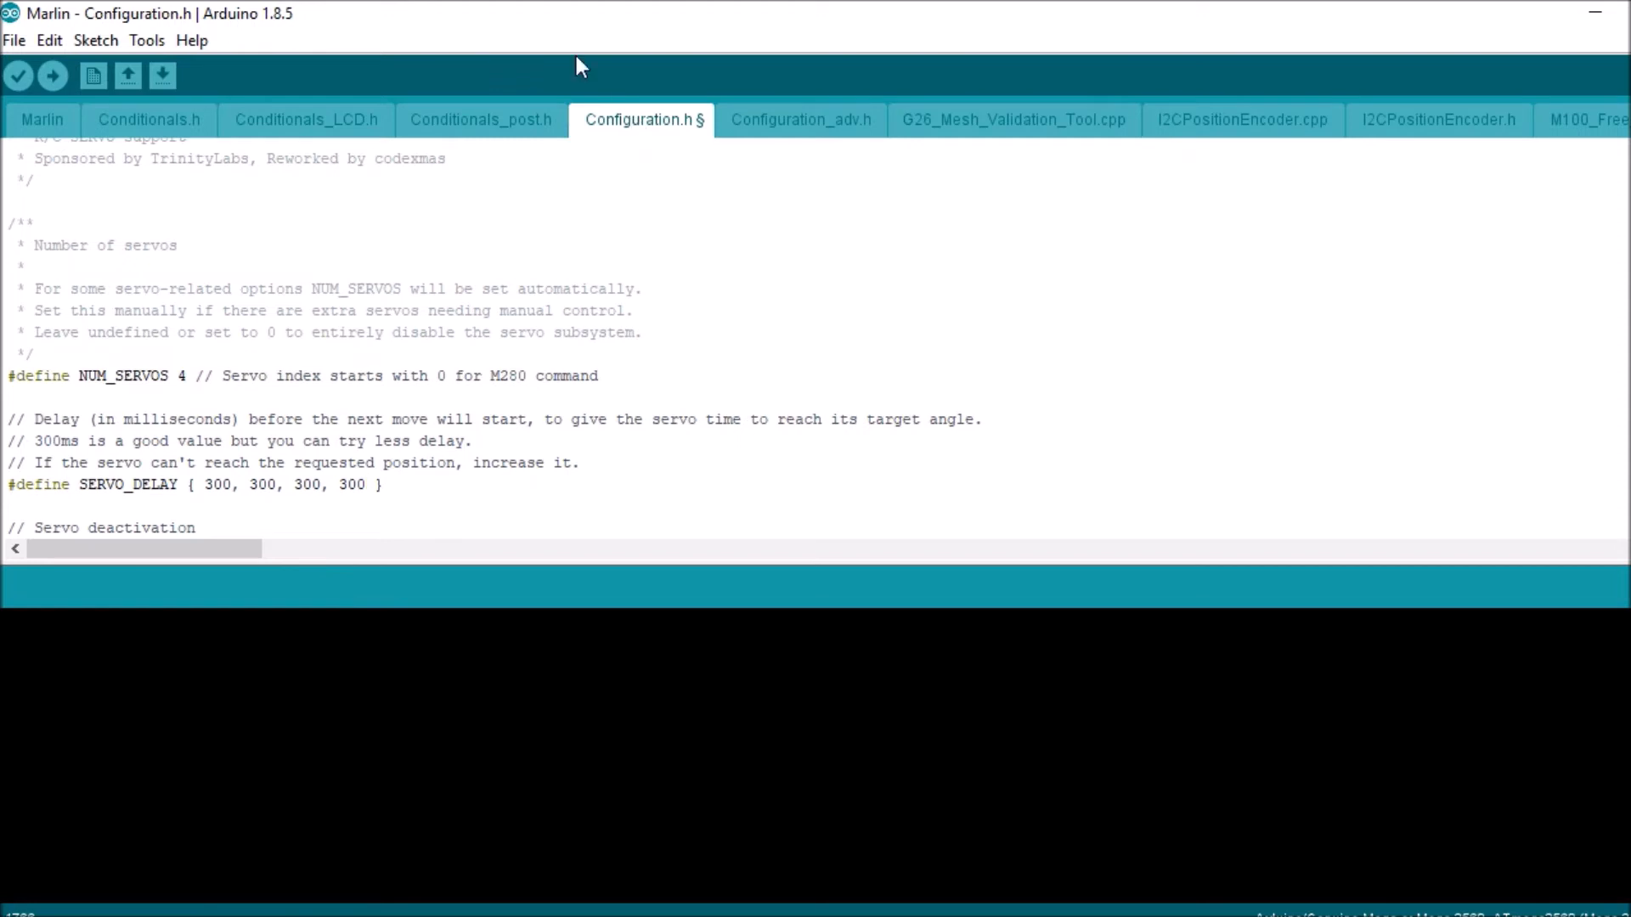
left_click(147, 40)
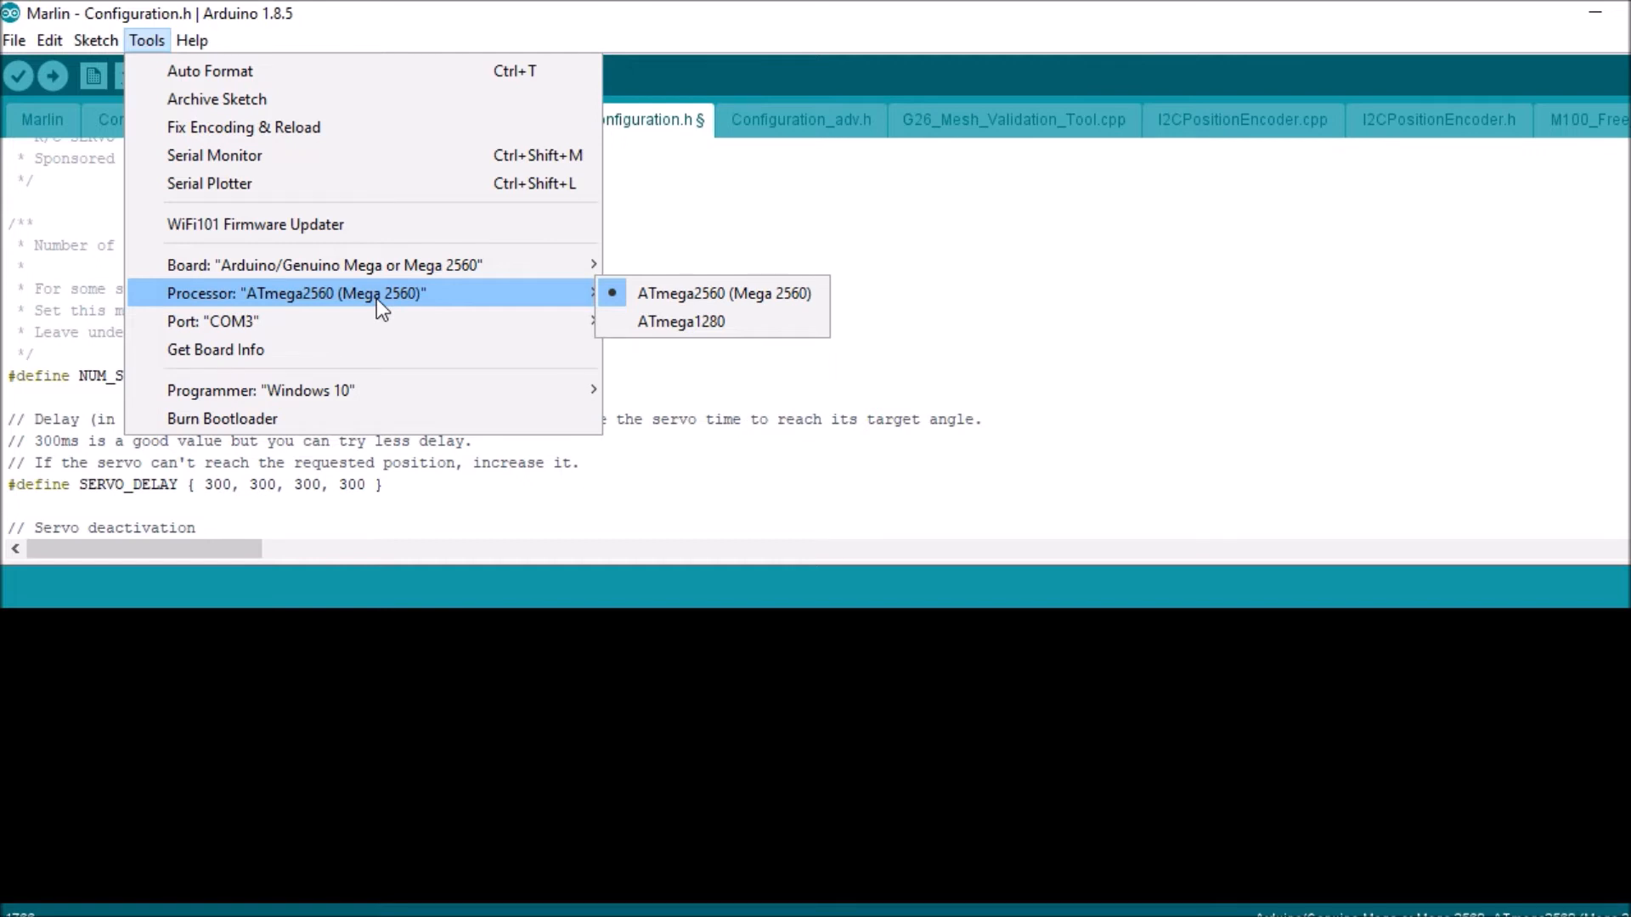
mouse_move(42, 130)
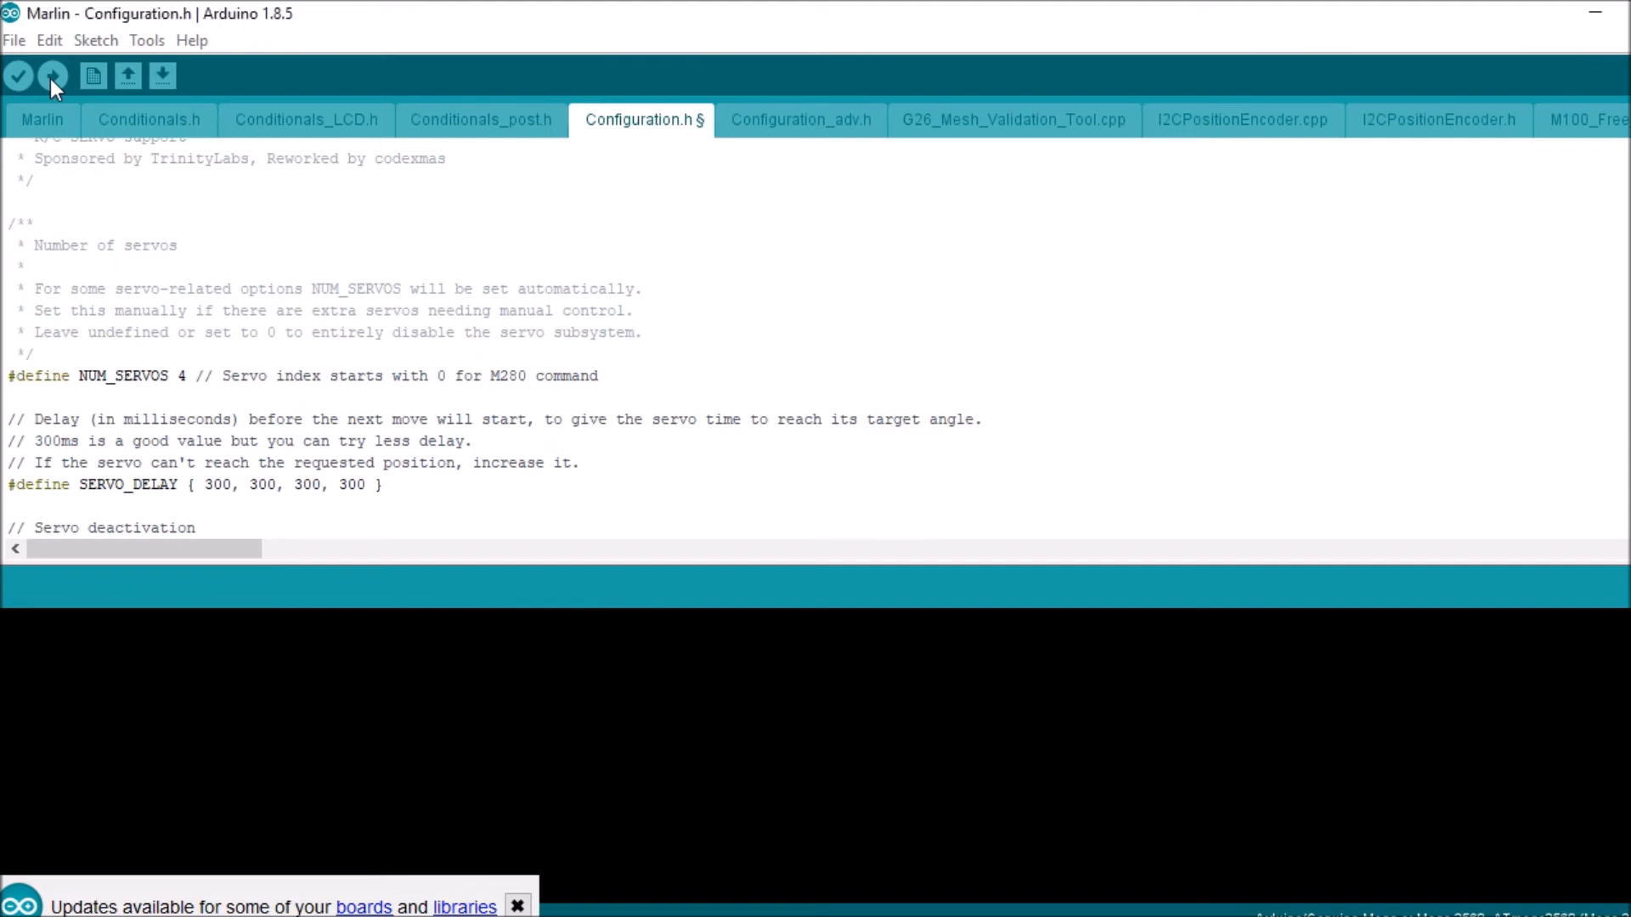
Upload the firmware to the Mega 2560 on COM3, then launch pronterface.exe from Printrun.
left_click(51, 74)
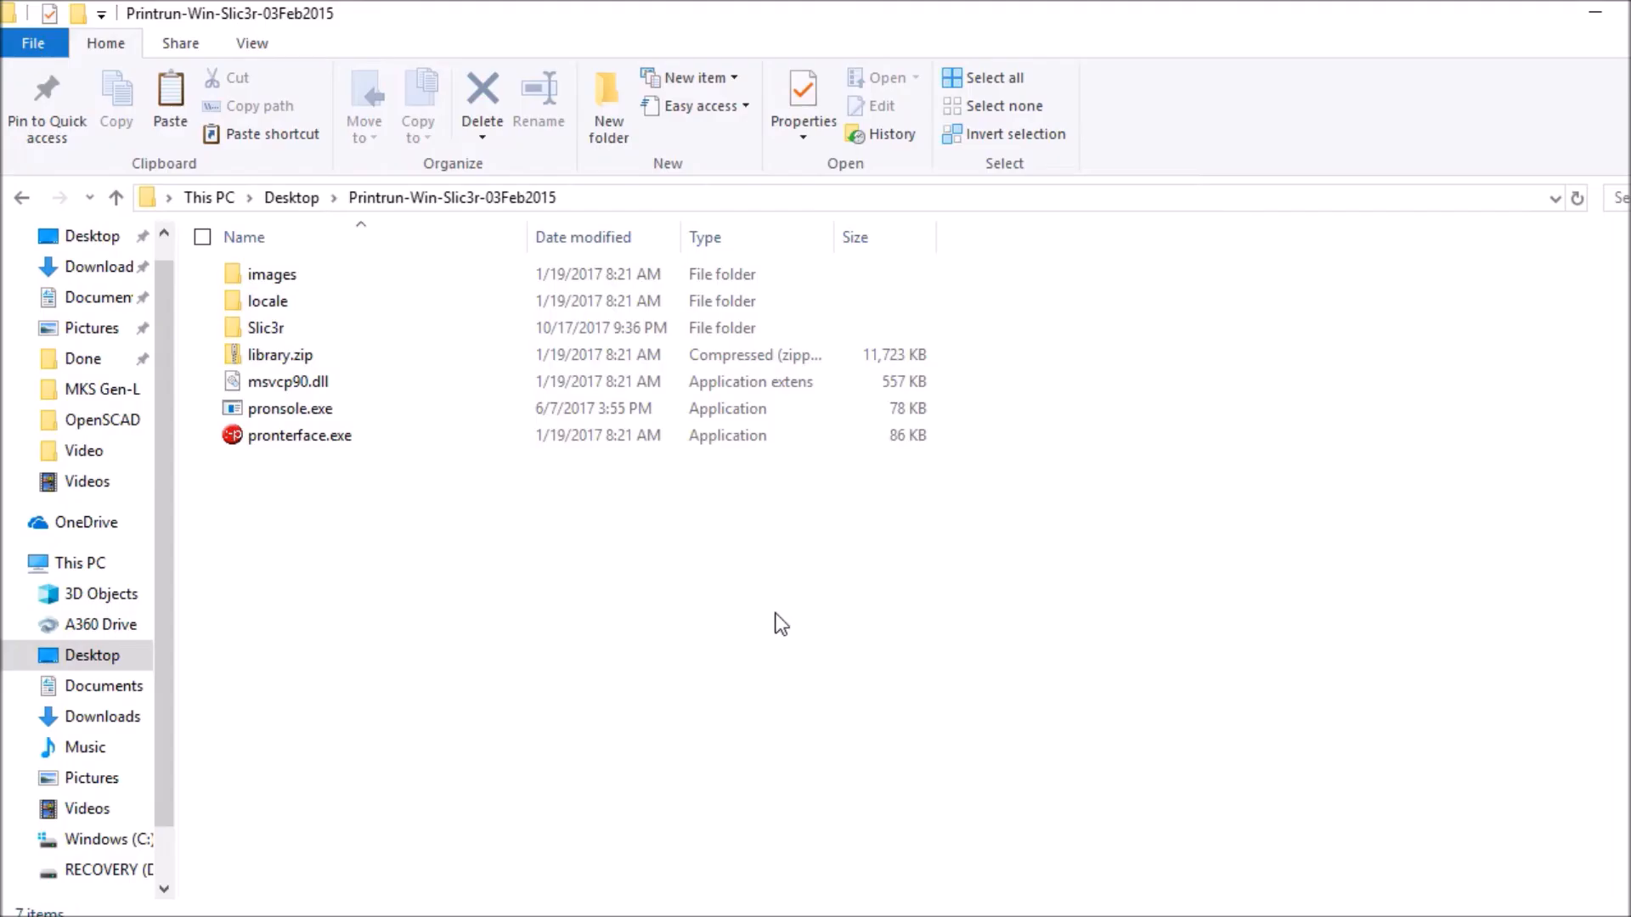
left_click(301, 435)
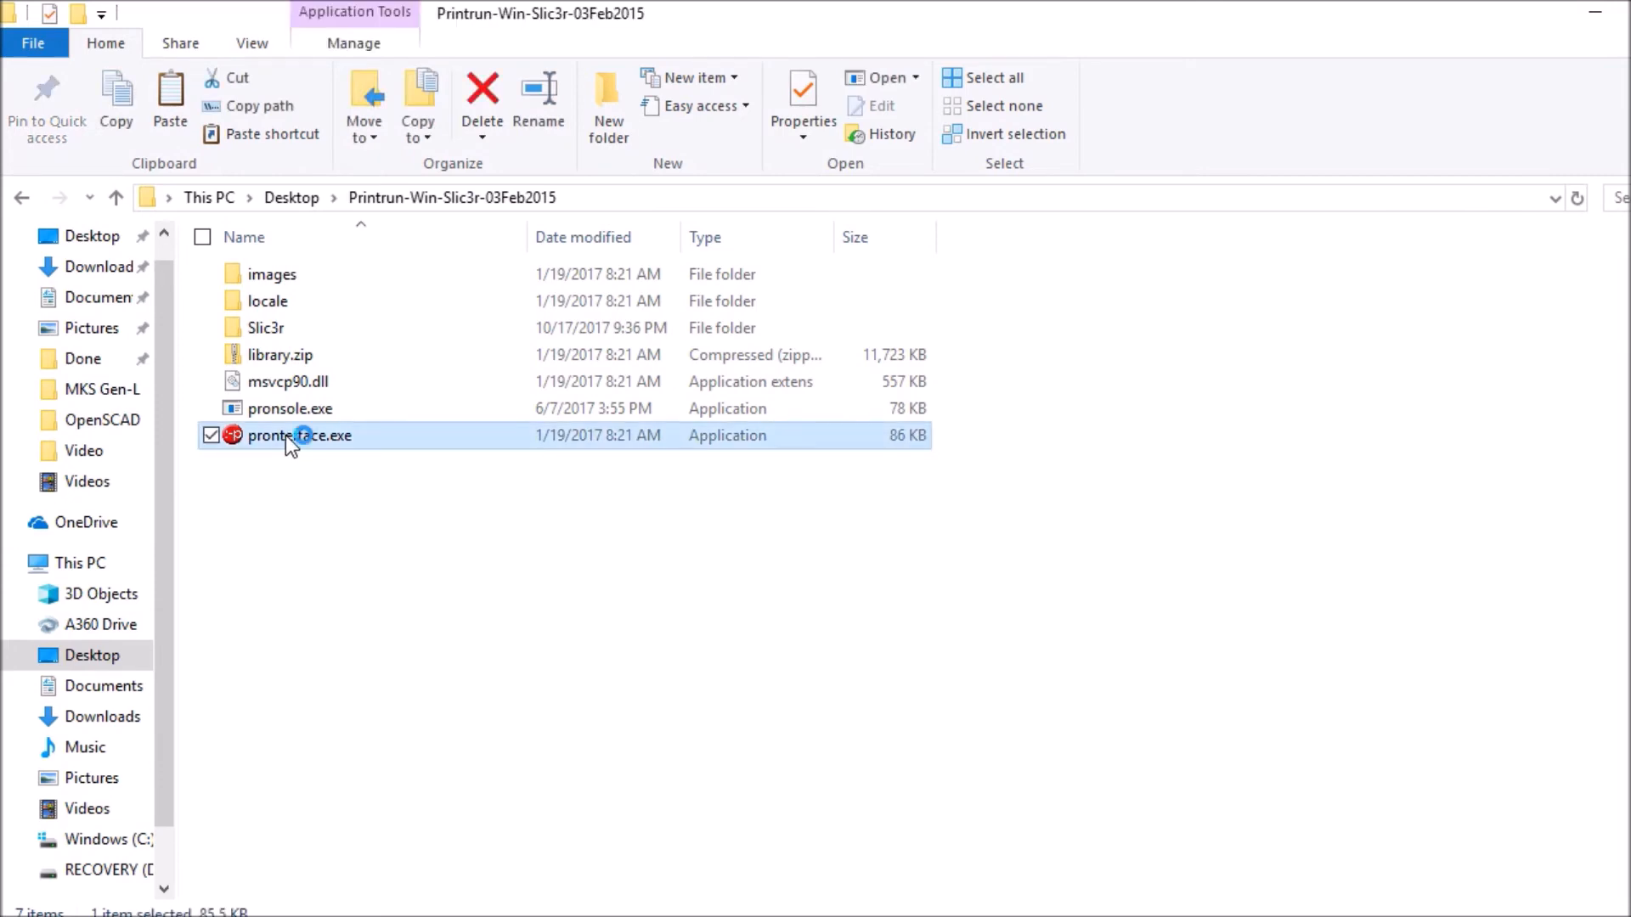
double_click(301, 435)
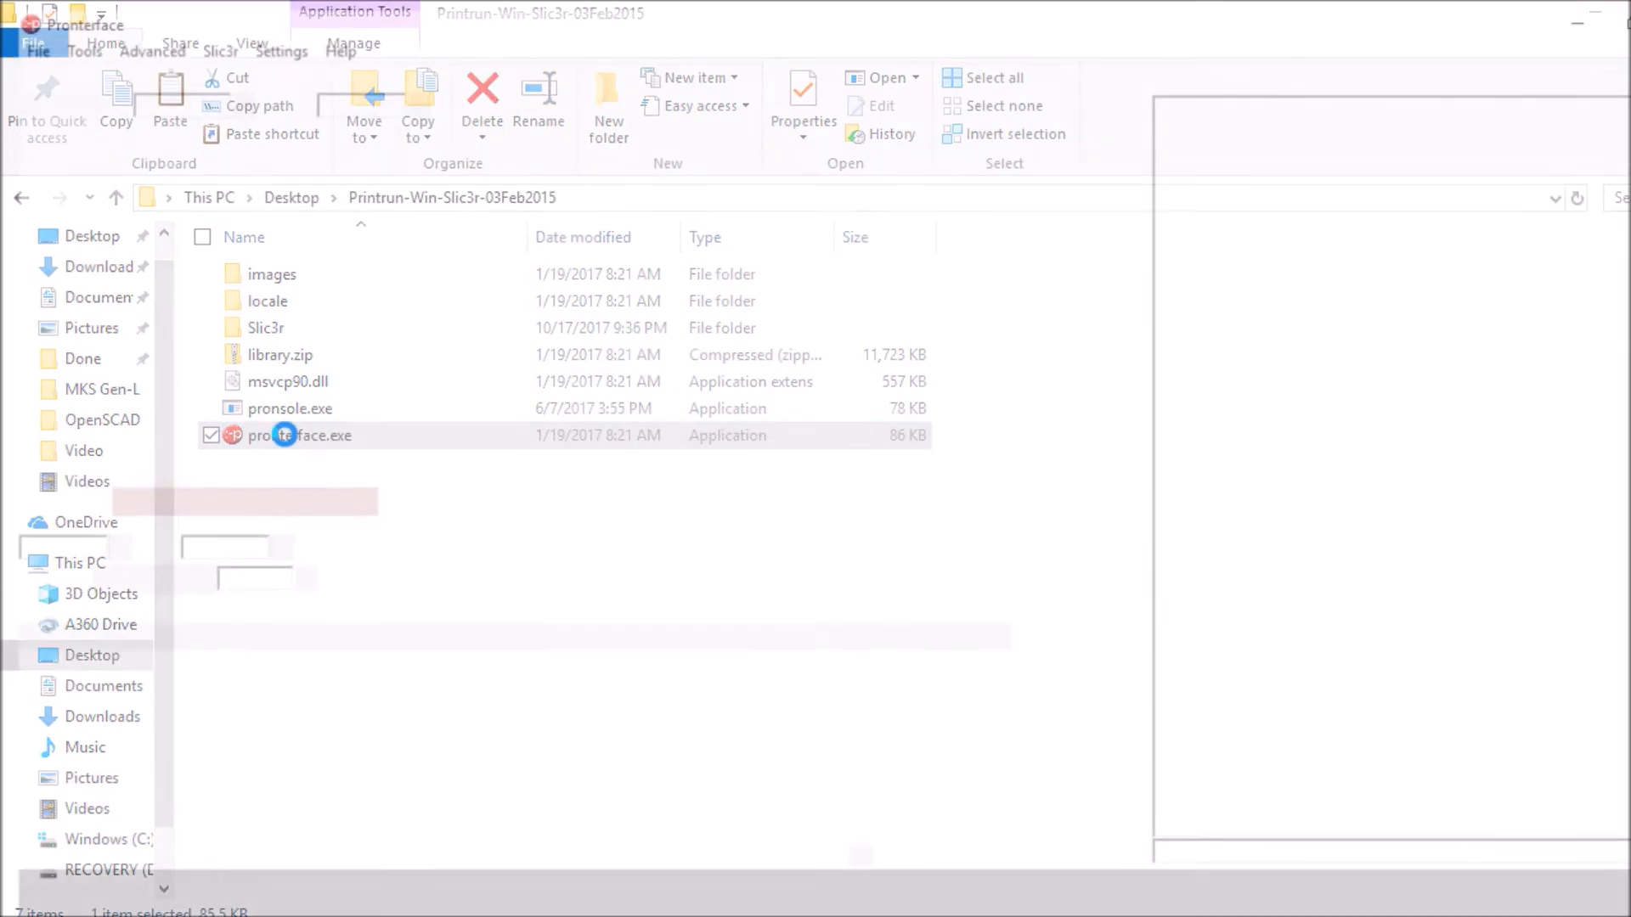
double_click(301, 435)
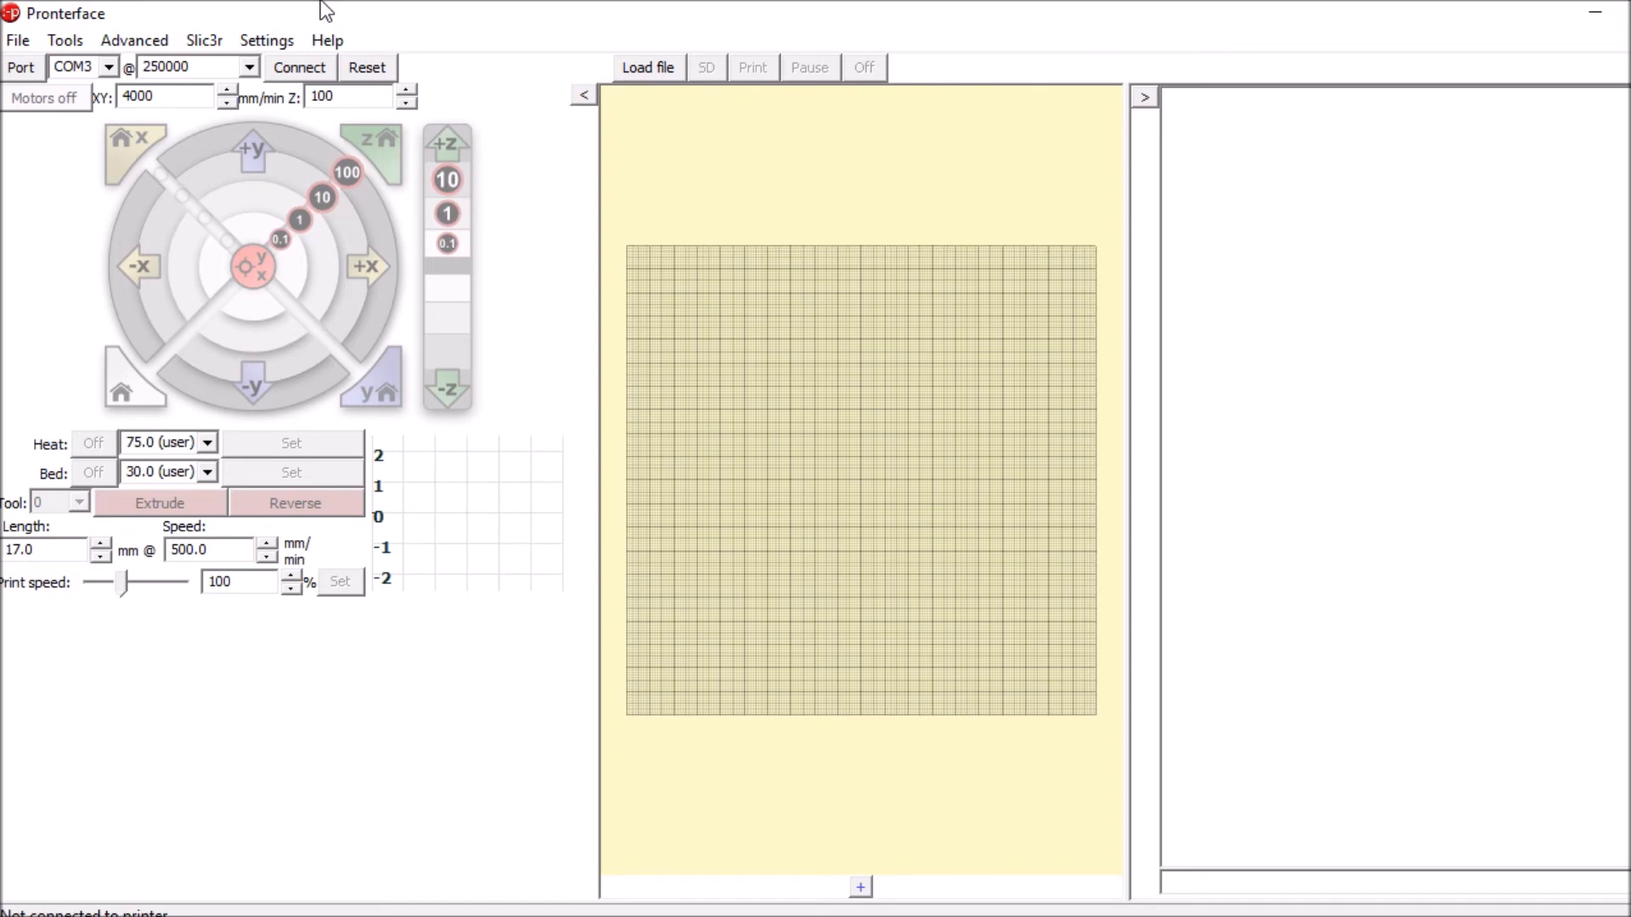
Connect to the printer at COM3, 250000 baud, and send M280 P0 S50.
left_click(298, 67)
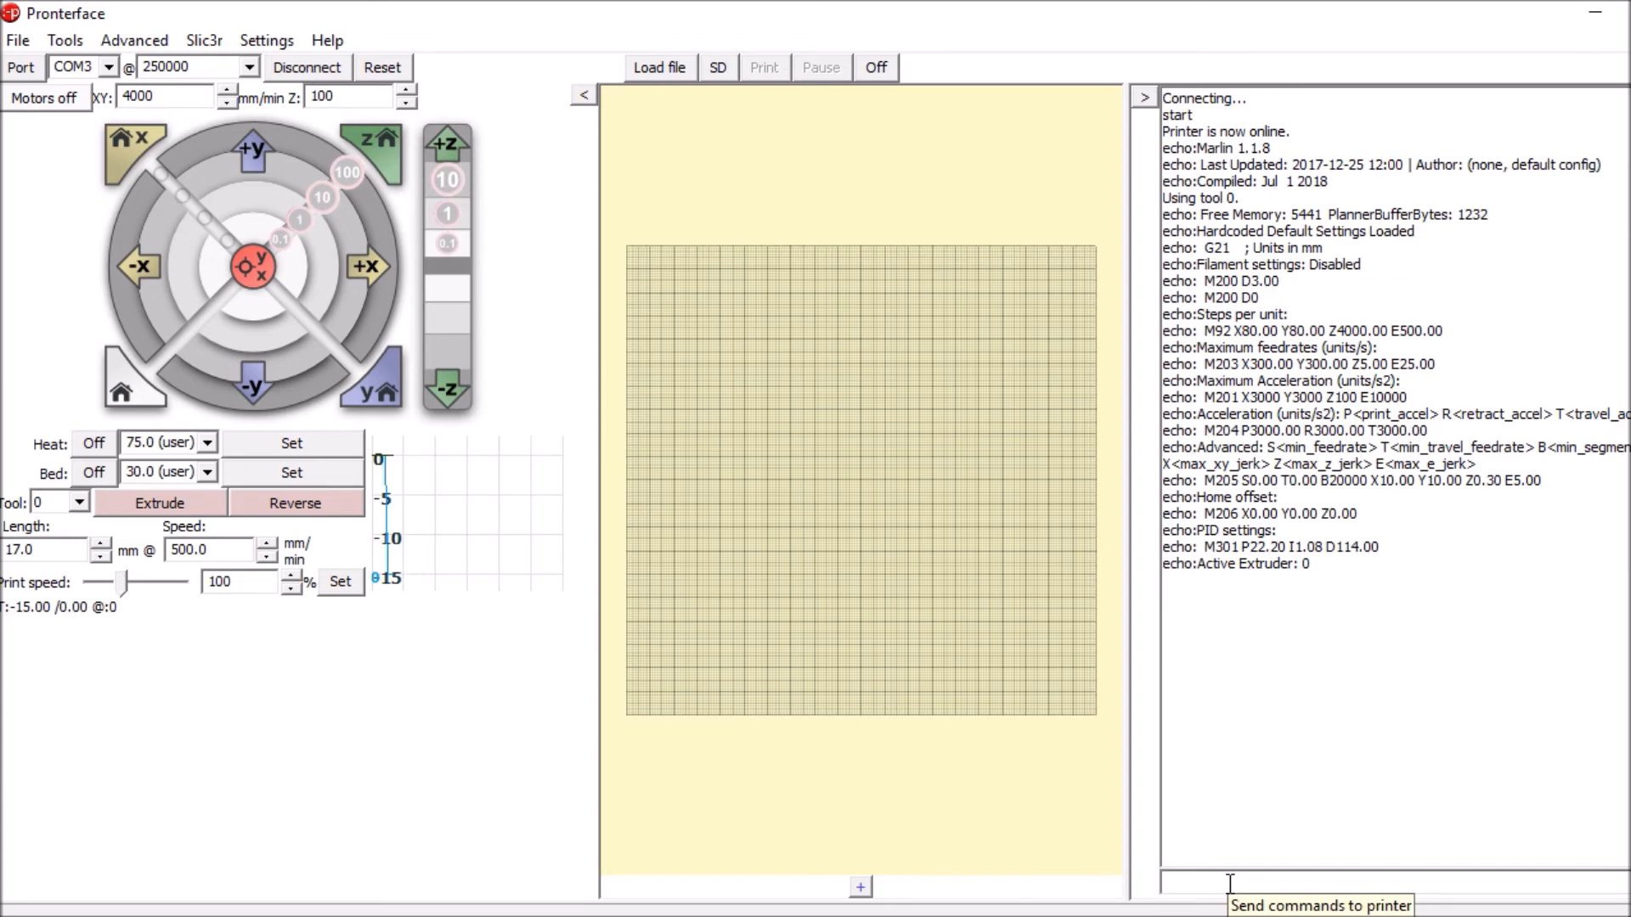
type("M")
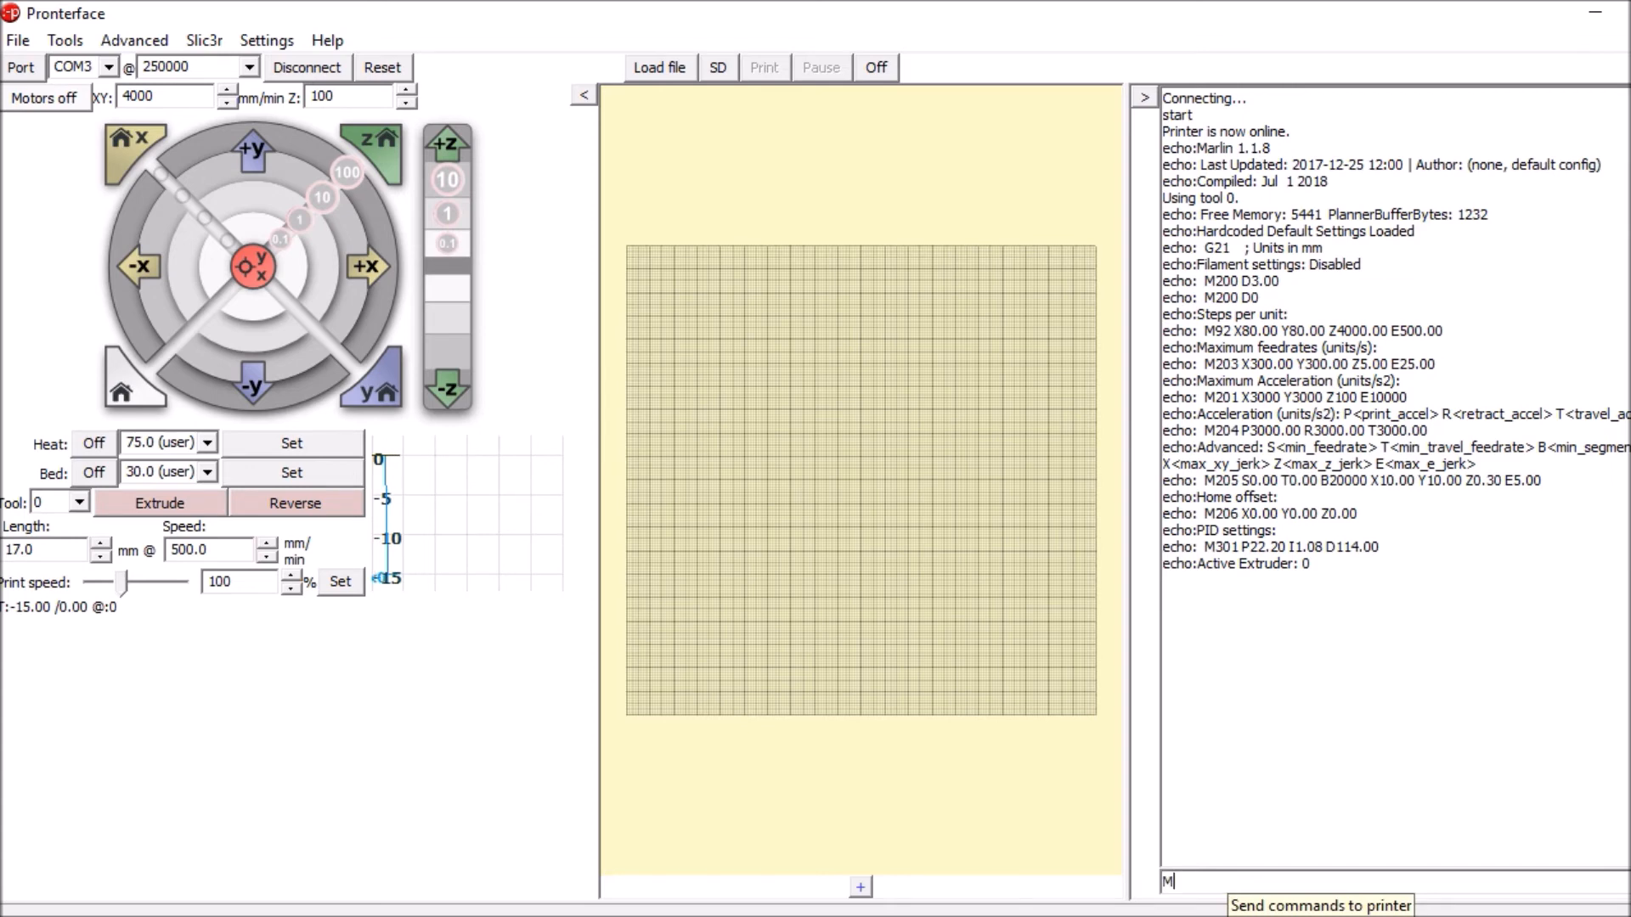
type("280")
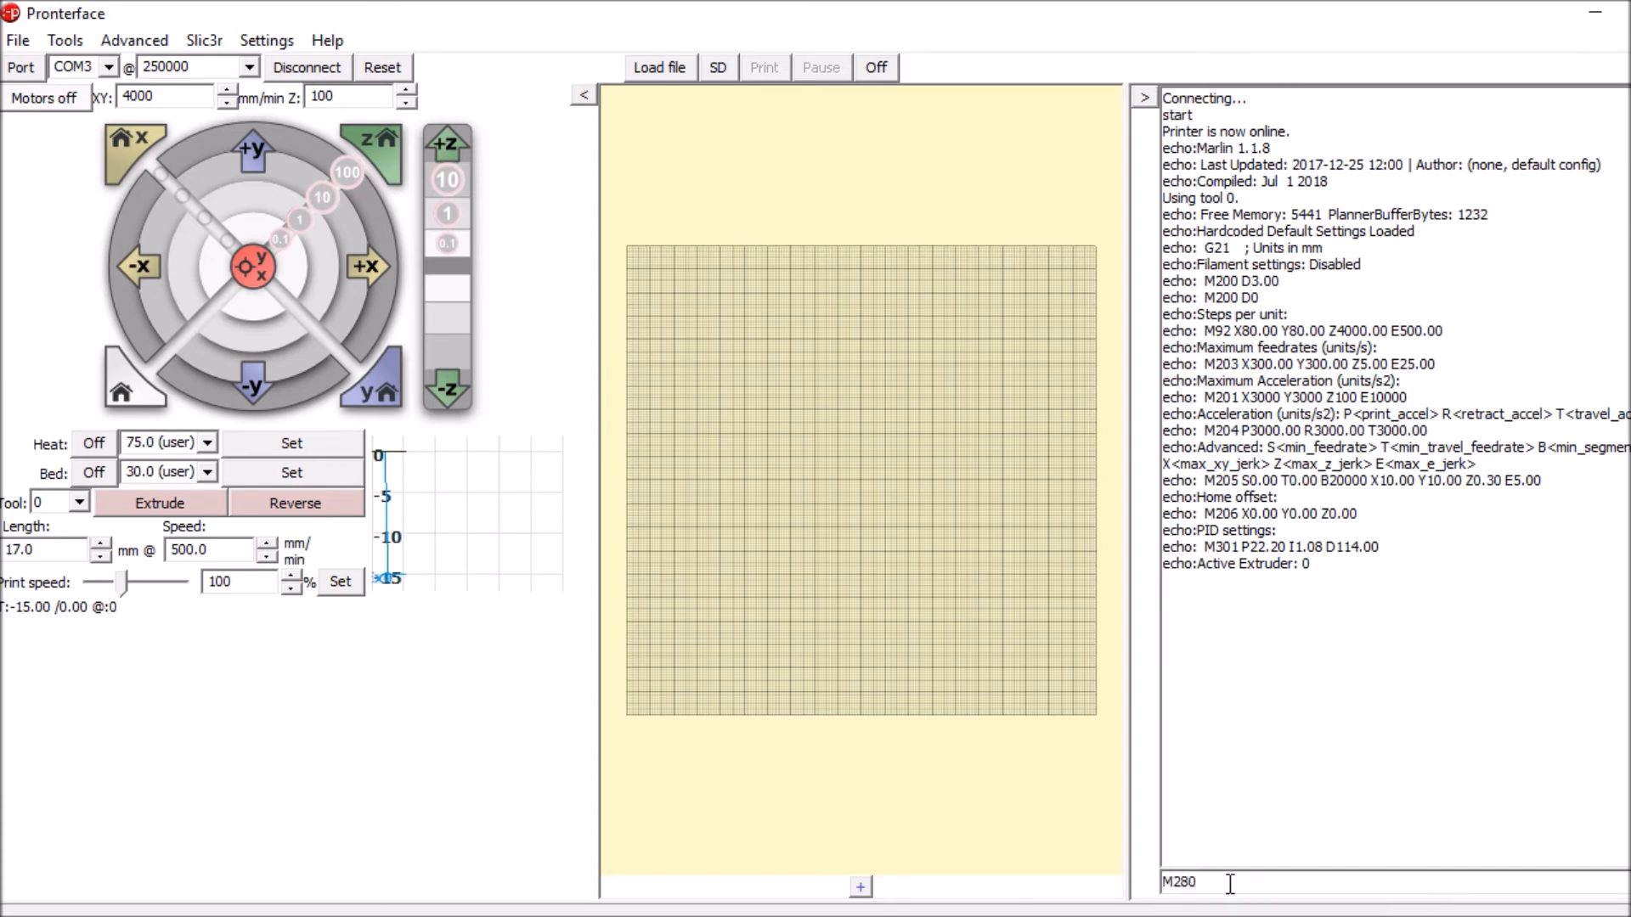
type("P")
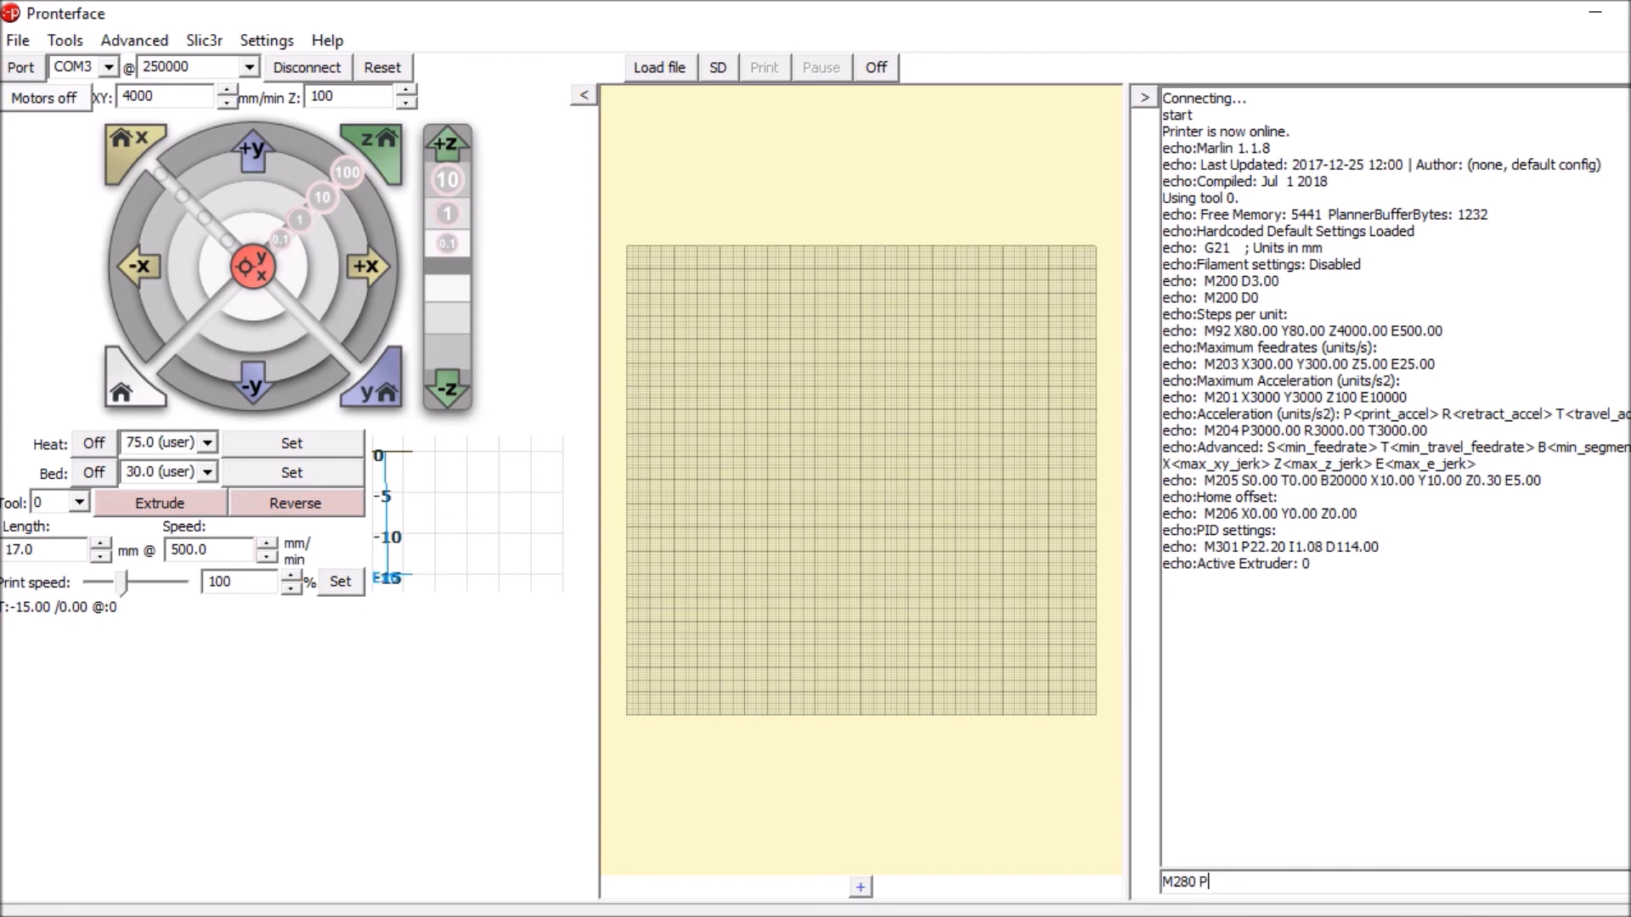
type("0 S50")
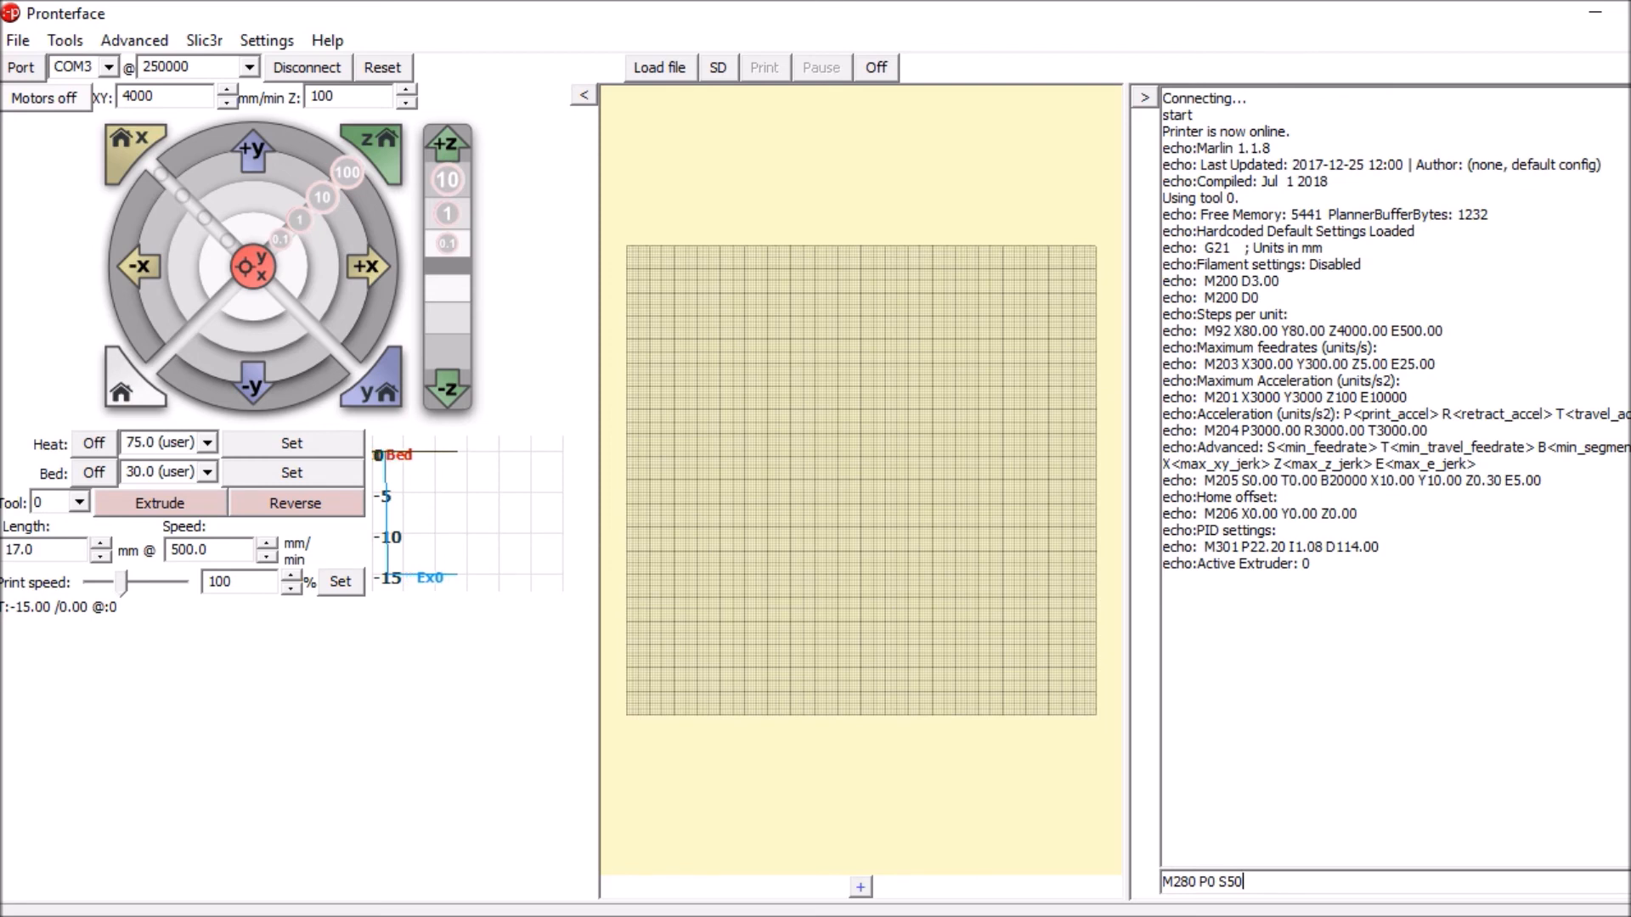
key("Return")
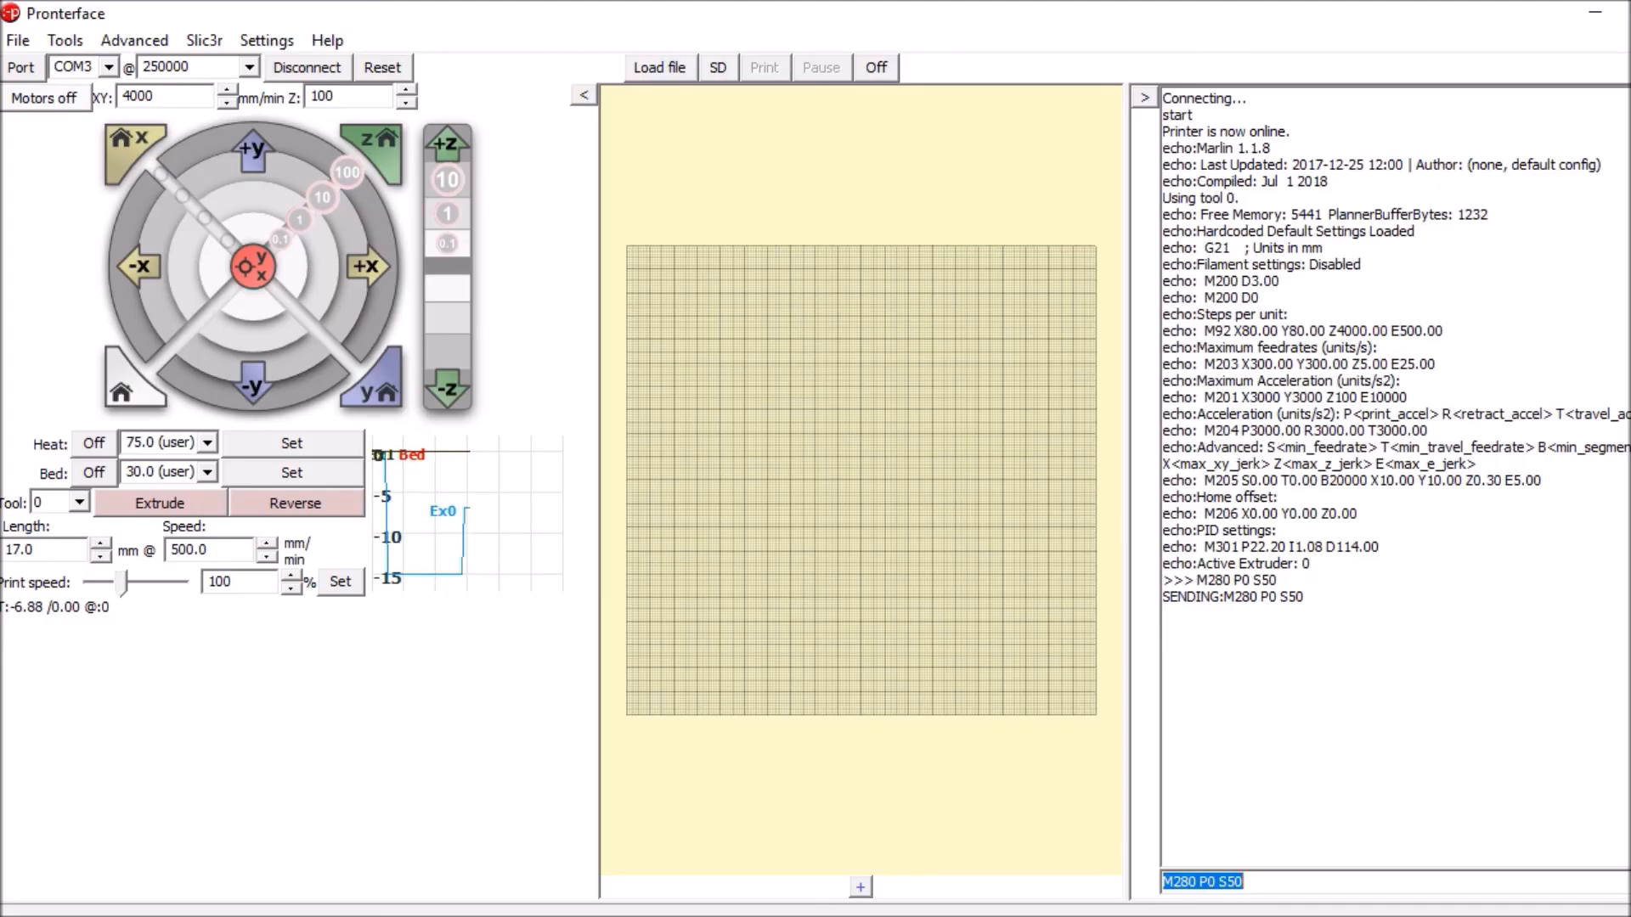